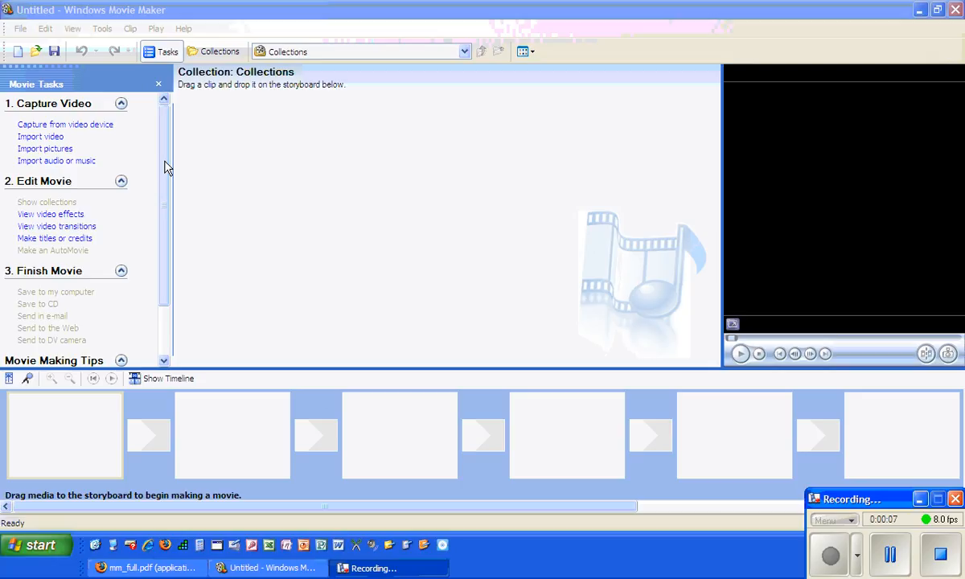
pyautogui.moveTo(109, 153)
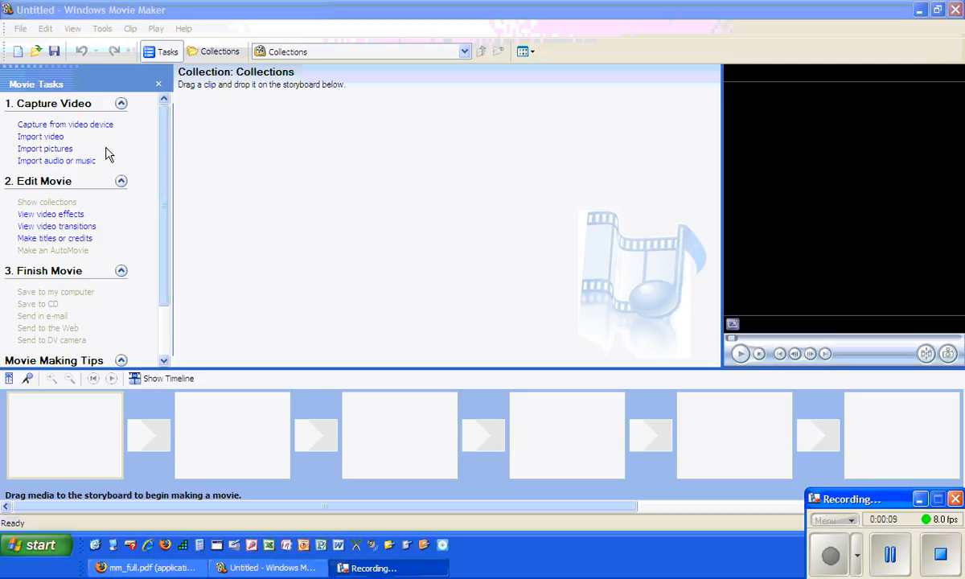
pyautogui.moveTo(331, 122)
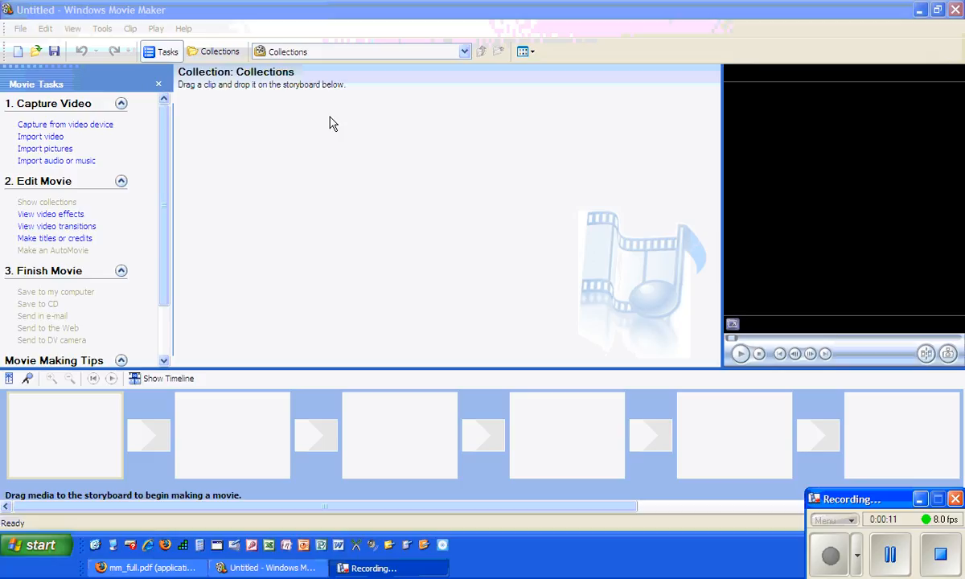
pyautogui.moveTo(344, 184)
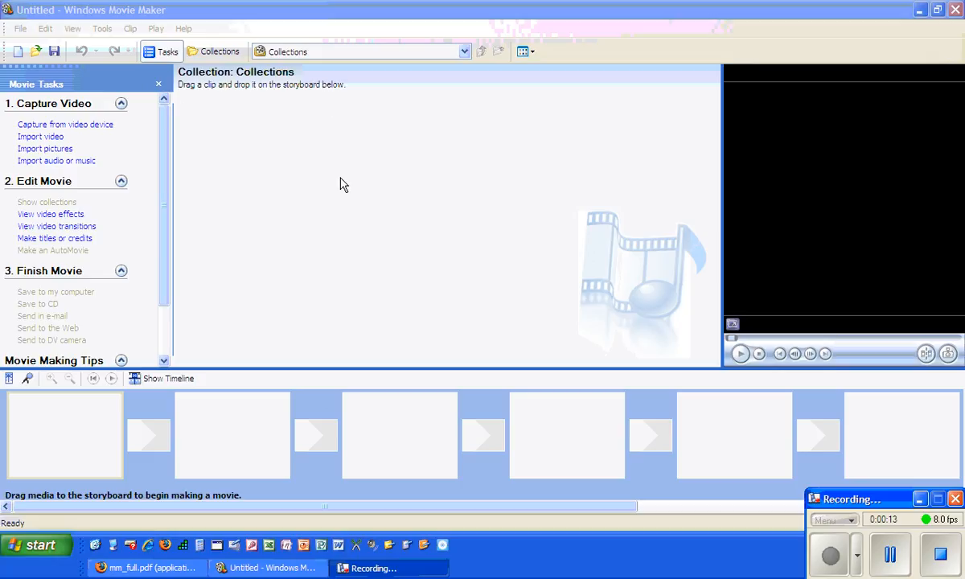
pyautogui.moveTo(119, 159)
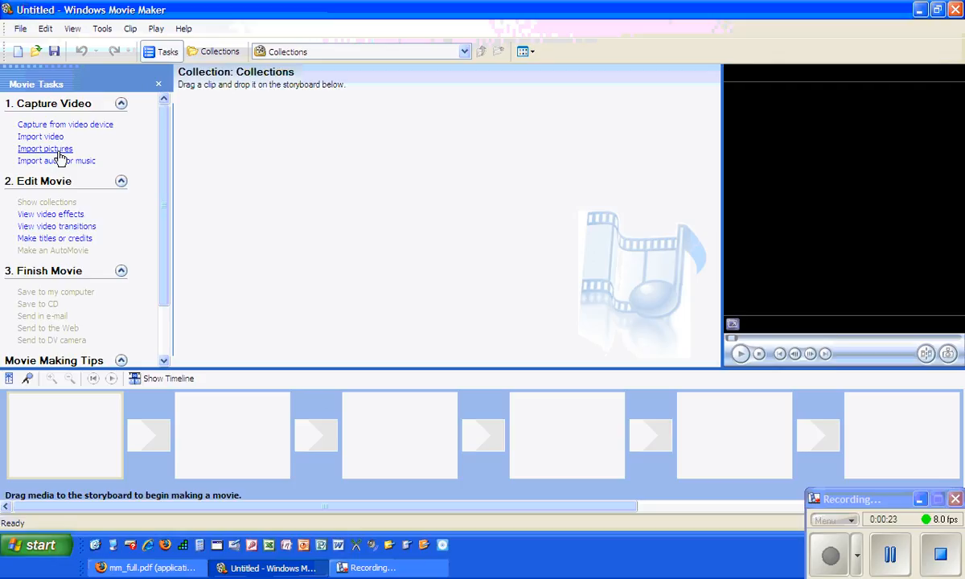
# - Import Blue hills, Sunset, Water lilies and Winter from the Sample Pictures folder into the collection
pyautogui.click(45, 148)
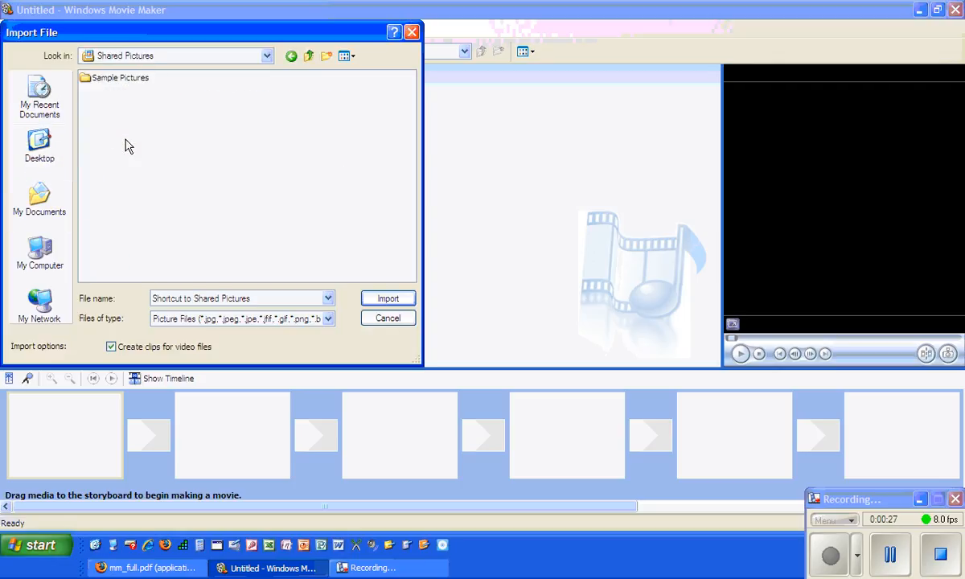
pyautogui.doubleClick(121, 77)
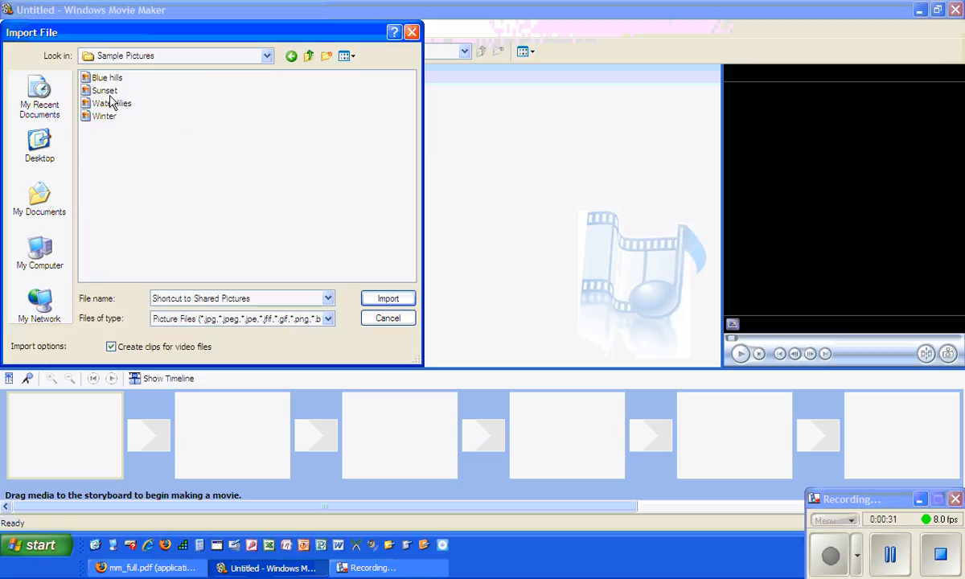
pyautogui.moveTo(112, 87)
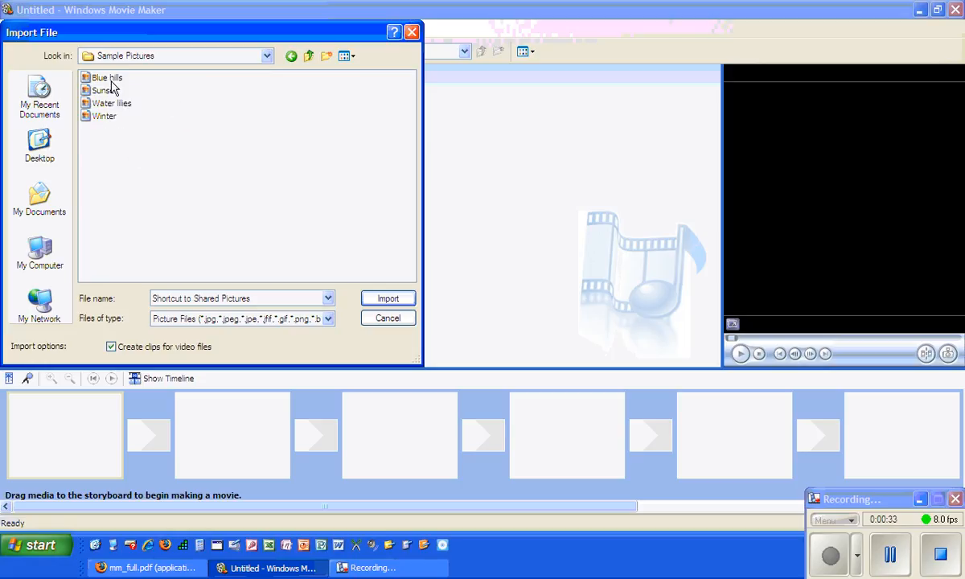
pyautogui.click(106, 77)
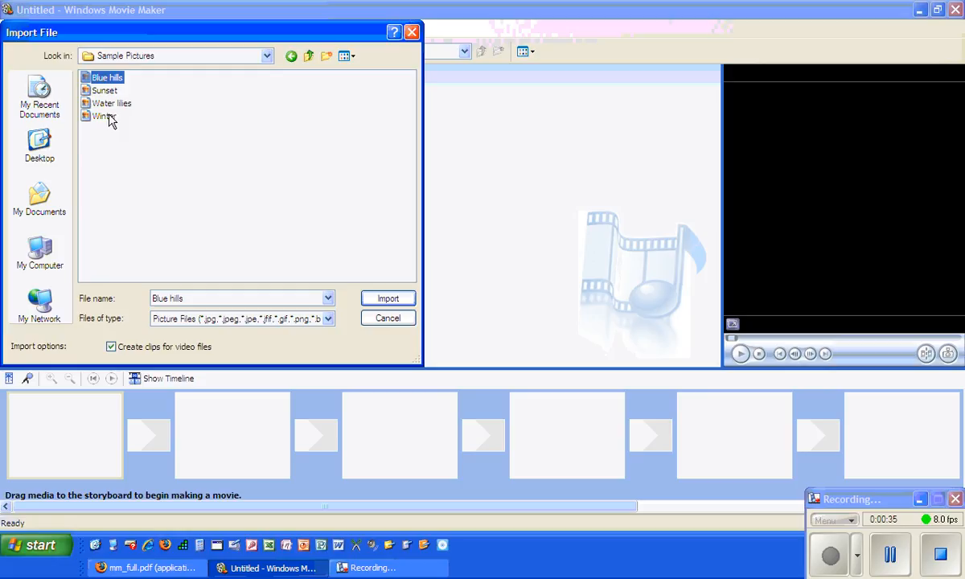
pyautogui.moveTo(103, 116)
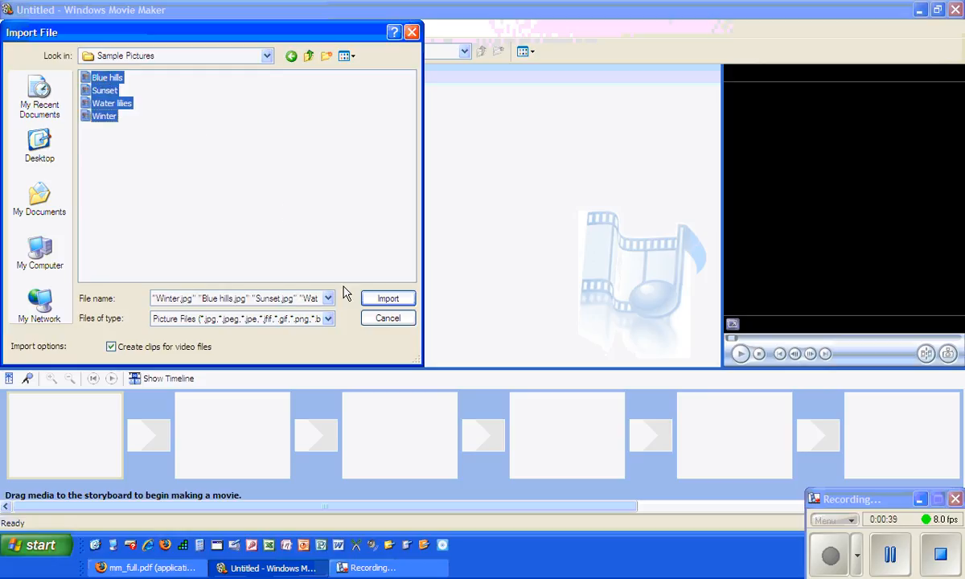
pyautogui.click(388, 298)
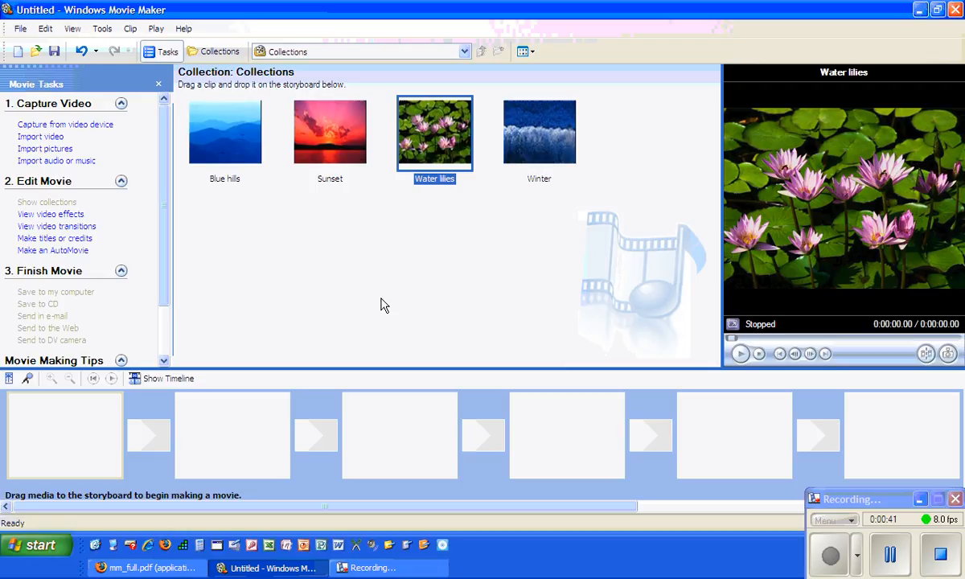
pyautogui.click(225, 131)
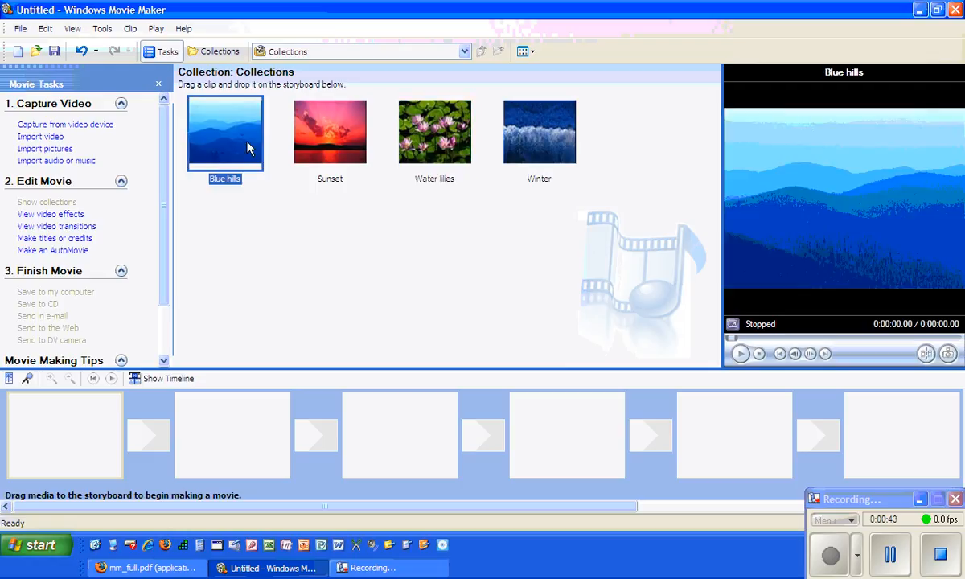
pyautogui.moveTo(280, 169)
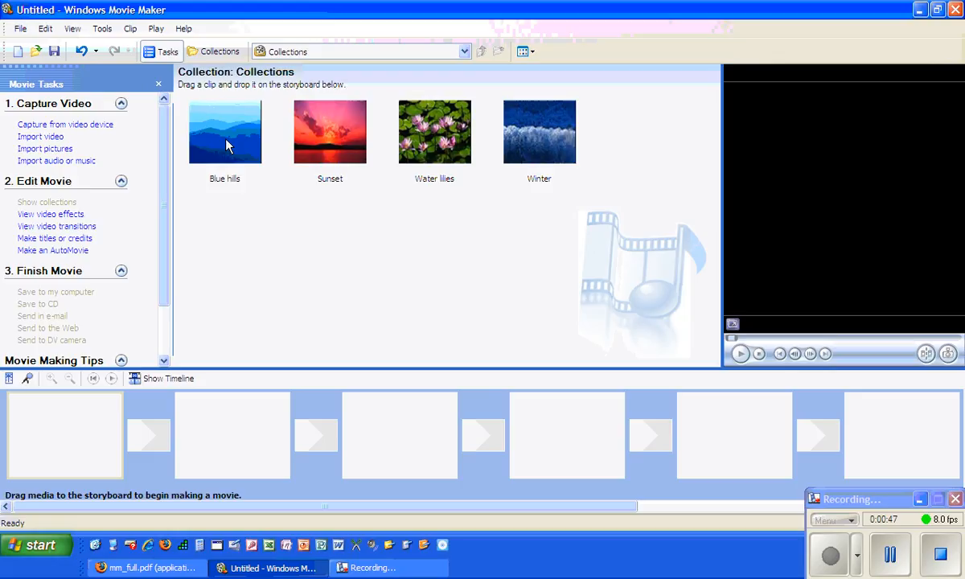
pyautogui.moveTo(726, 431)
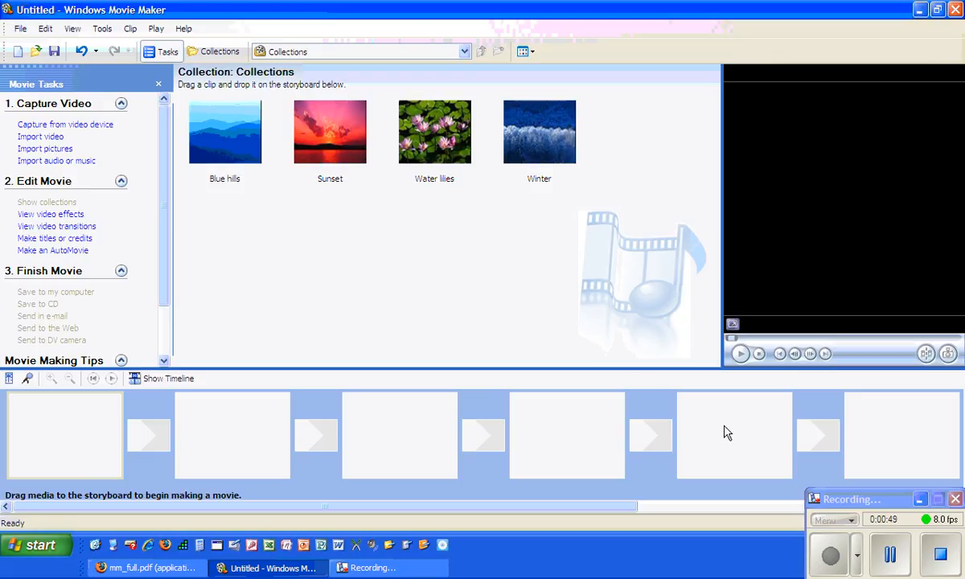
pyautogui.click(225, 132)
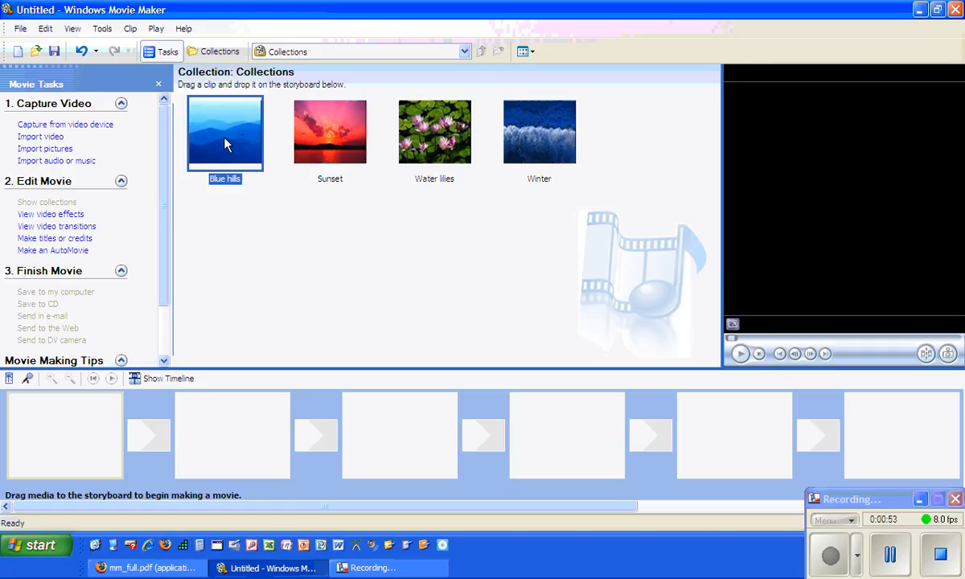
# - Drag Blue hills, Sunset, Water lilies and Winter into the first four storyboard slots in that order
pyautogui.moveTo(225, 132); pyautogui.dragTo(64, 434)
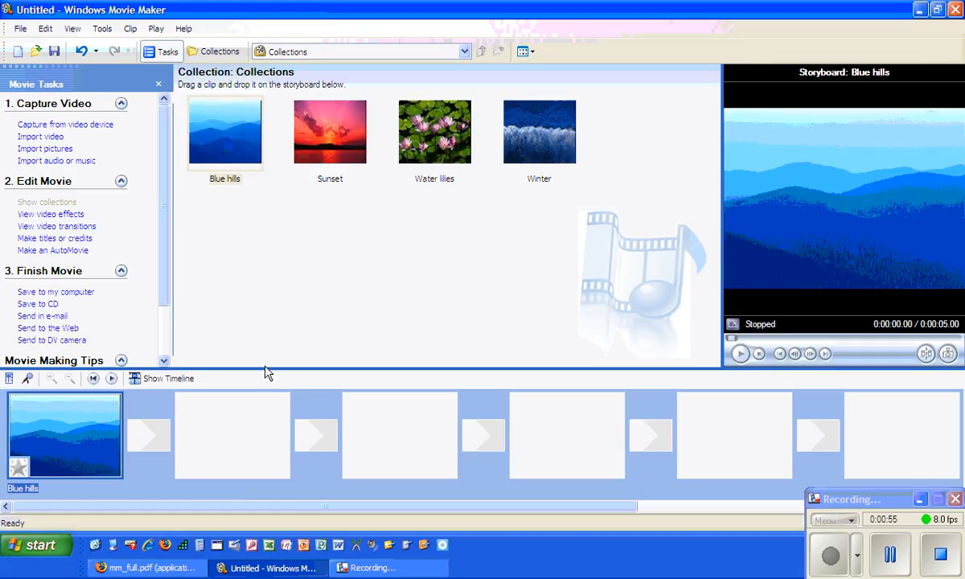
pyautogui.moveTo(434, 132); pyautogui.dragTo(395, 394)
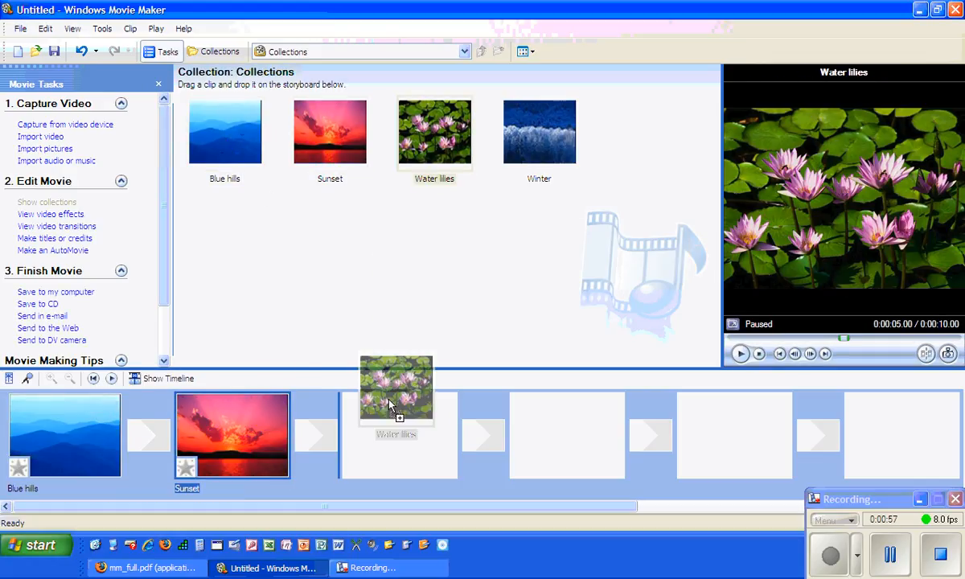
pyautogui.moveTo(538, 132); pyautogui.dragTo(566, 435)
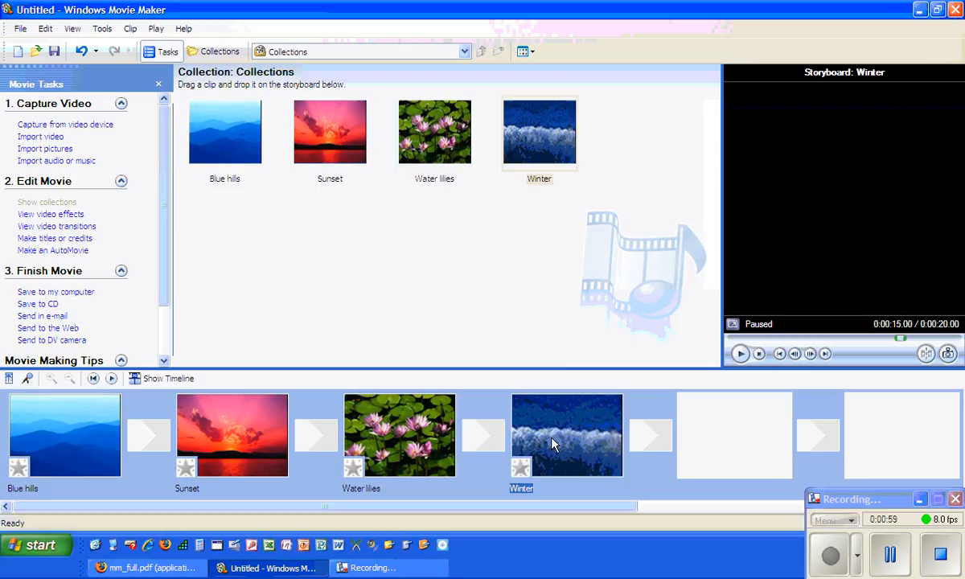
pyautogui.click(566, 434)
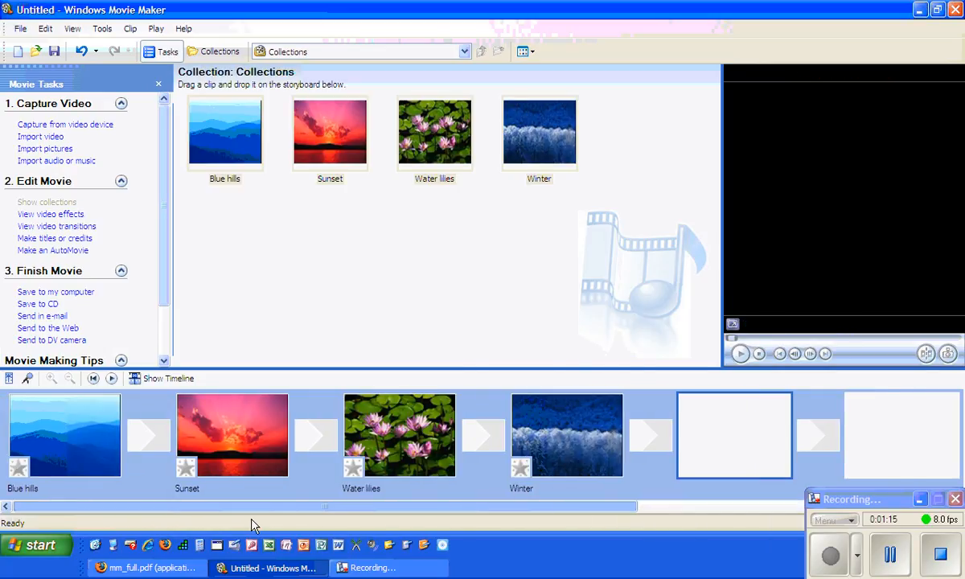
pyautogui.click(64, 434)
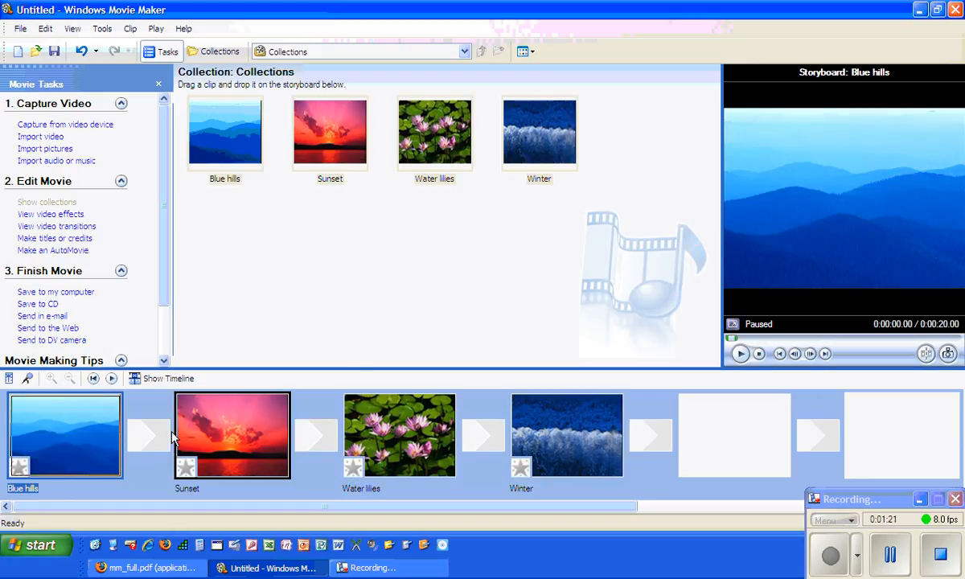
pyautogui.moveTo(465, 52)
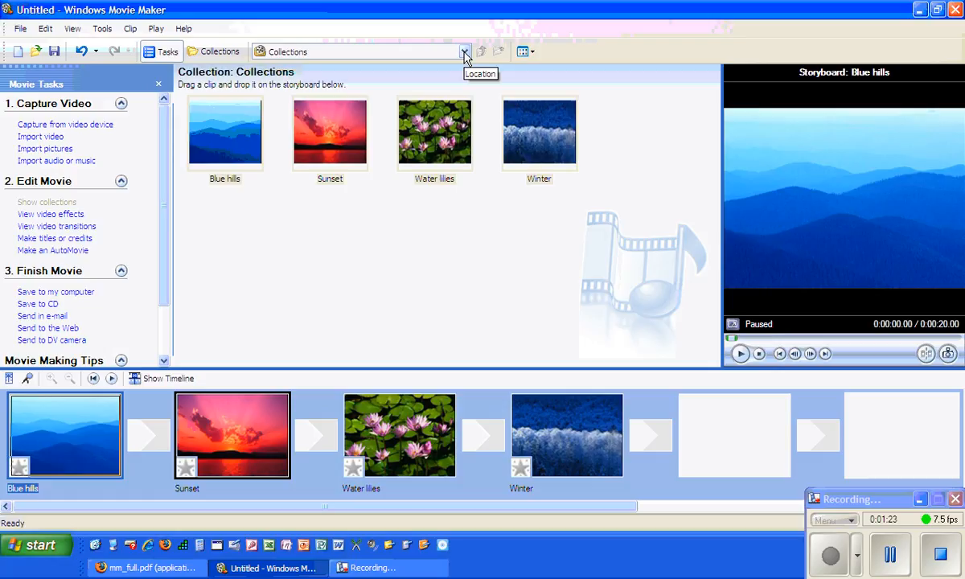
# - Switch the collection view to Video Transitions and browse the available transition styles
pyautogui.click(463, 52)
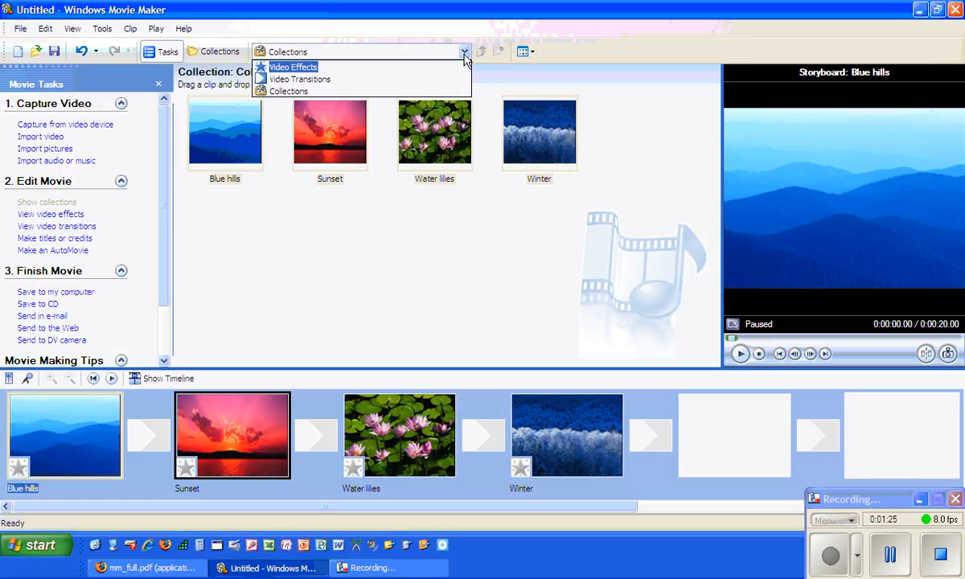
pyautogui.click(289, 90)
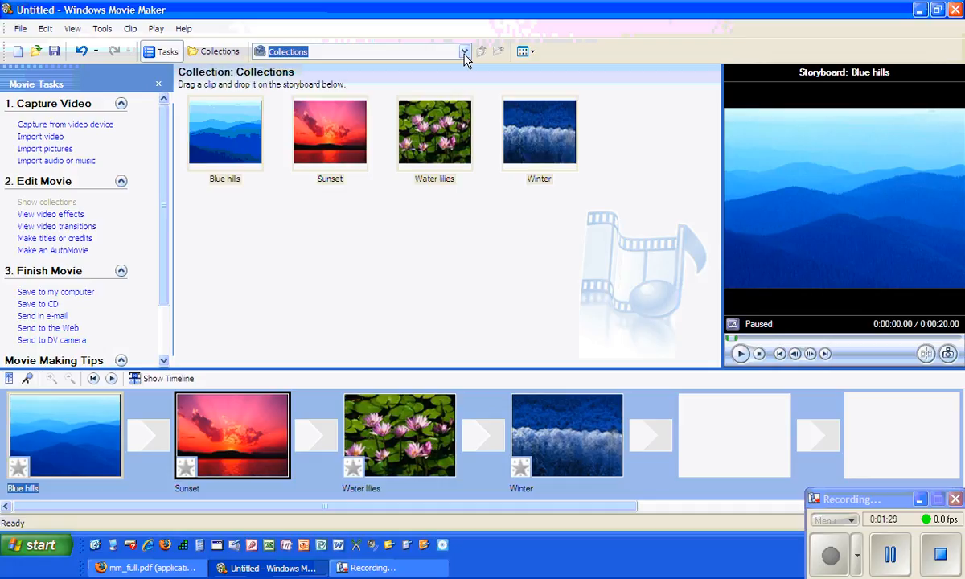
pyautogui.click(463, 51)
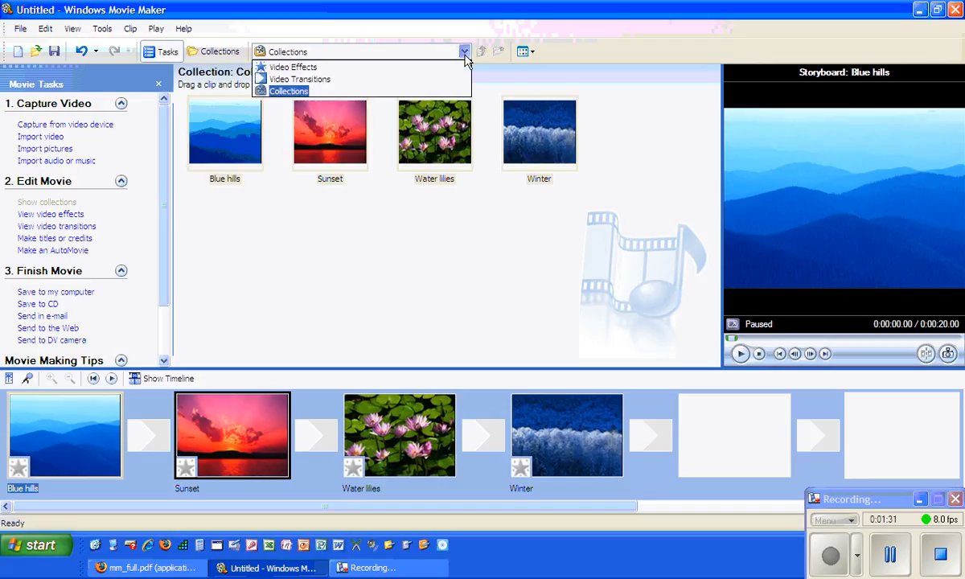
pyautogui.moveTo(303, 79)
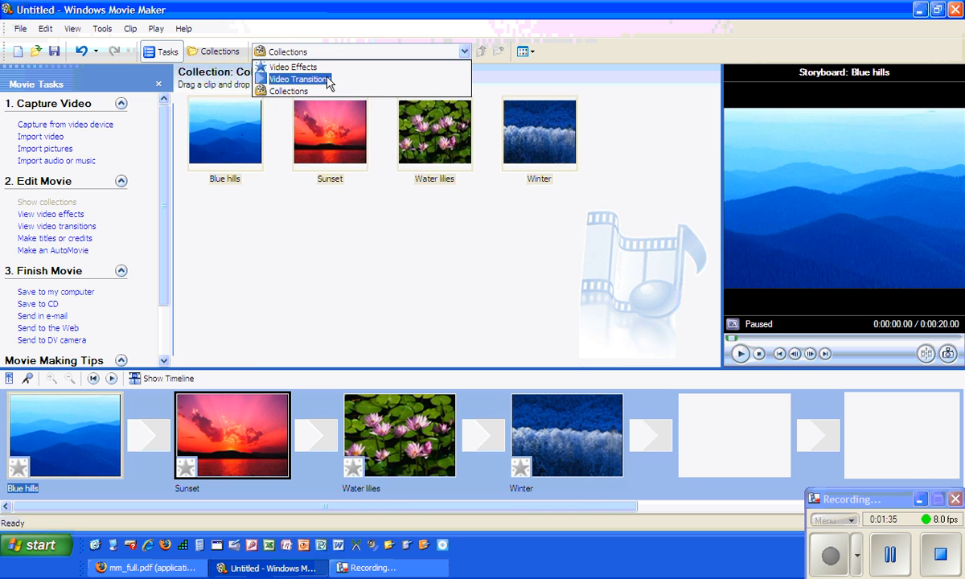
pyautogui.click(299, 79)
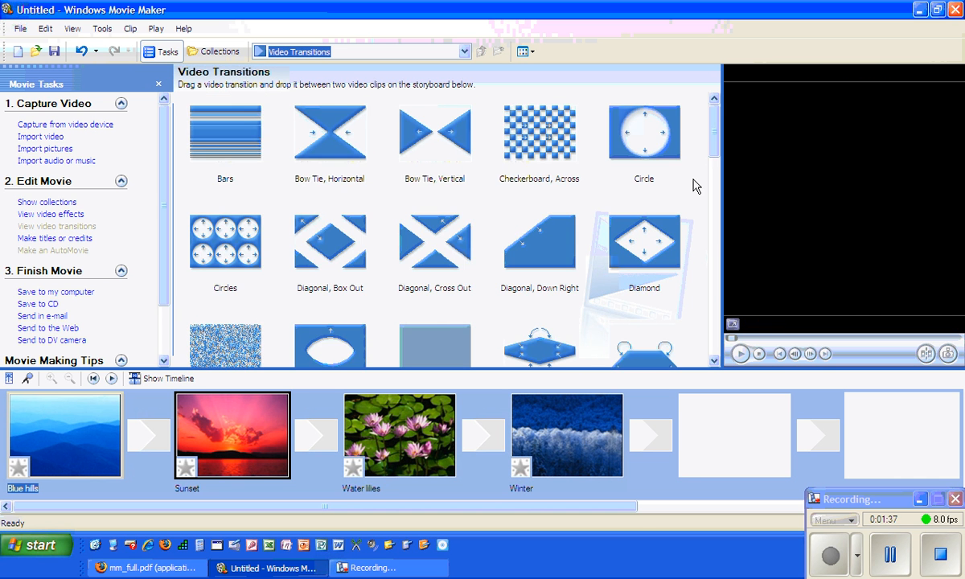
pyautogui.scroll(-3)
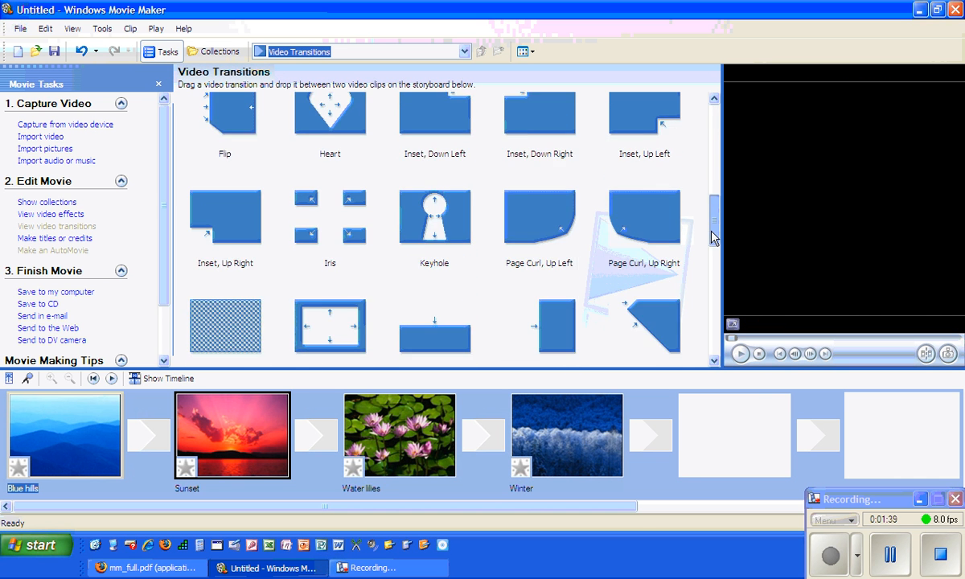
pyautogui.scroll(-3)
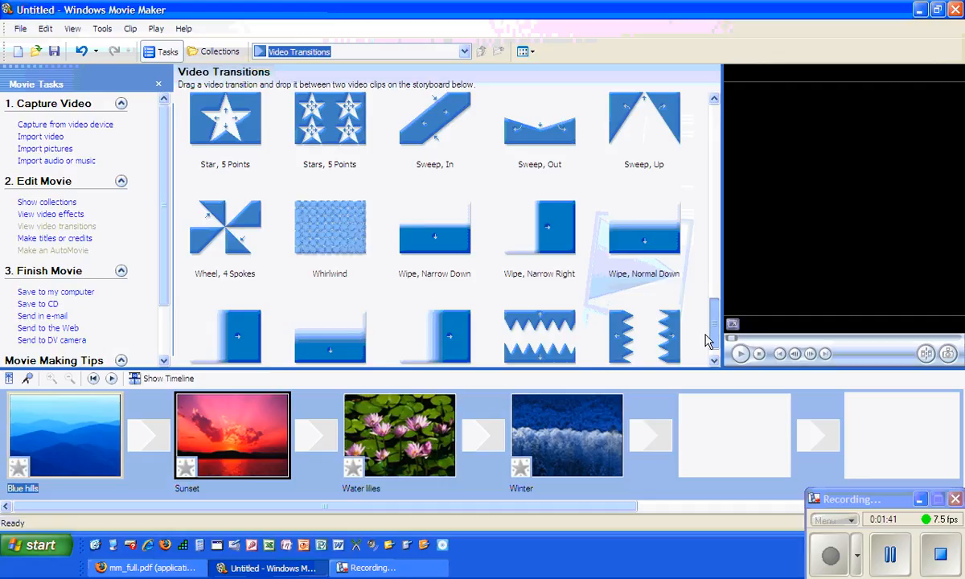
pyautogui.scroll(3)
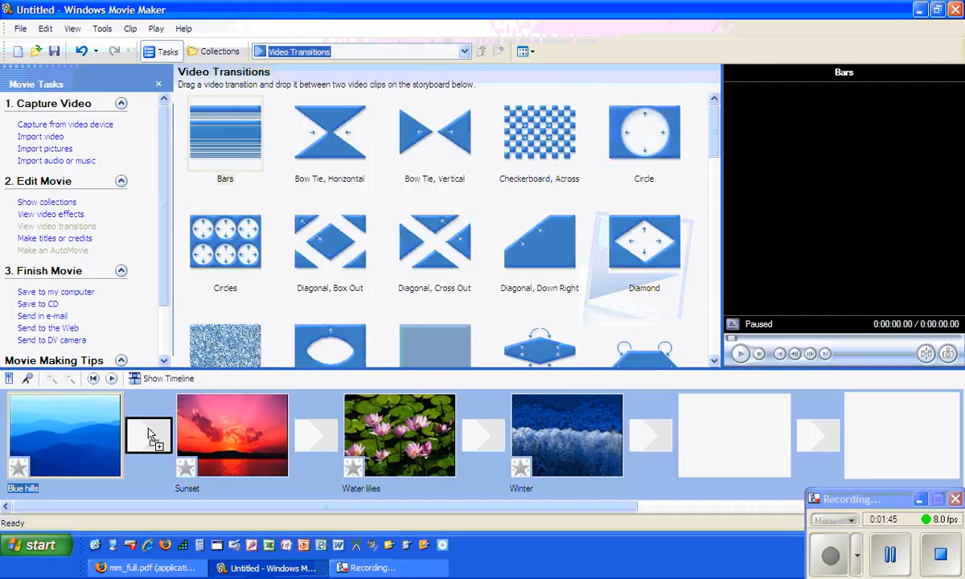
# - Place Bars after Blue hills and Checkerboard, Across between Sunset and Water lilies, previewing it first
pyautogui.moveTo(226, 132); pyautogui.dragTo(148, 434)
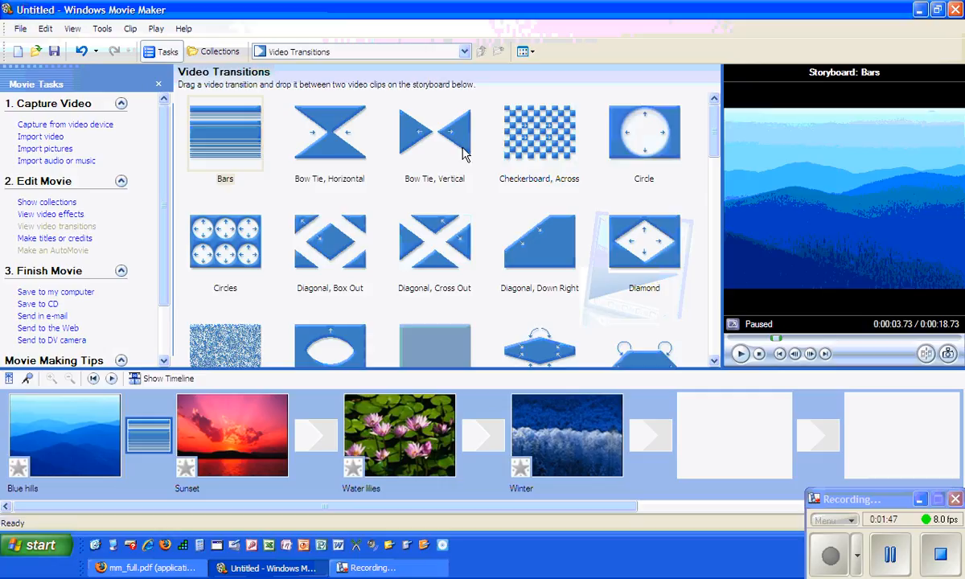
pyautogui.click(539, 137)
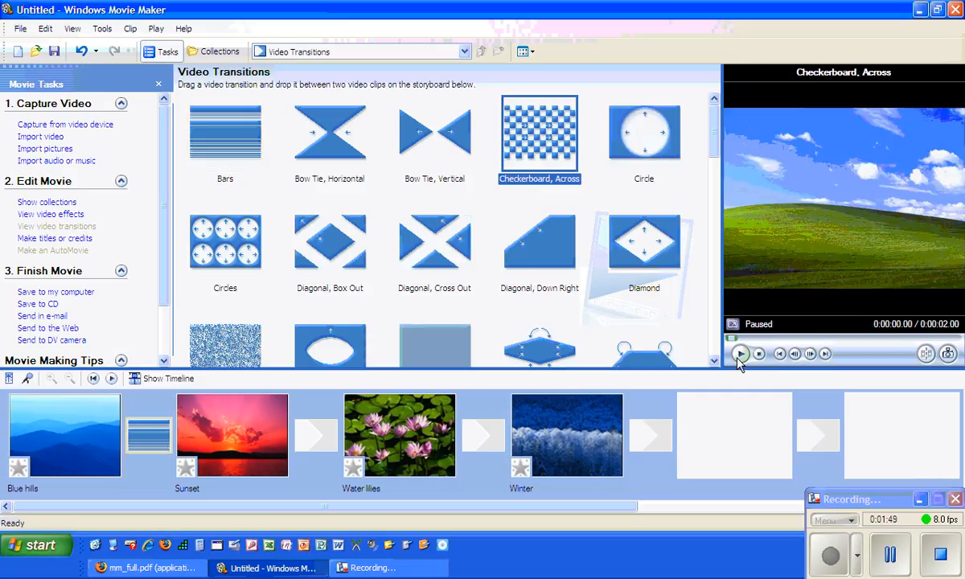
pyautogui.click(740, 354)
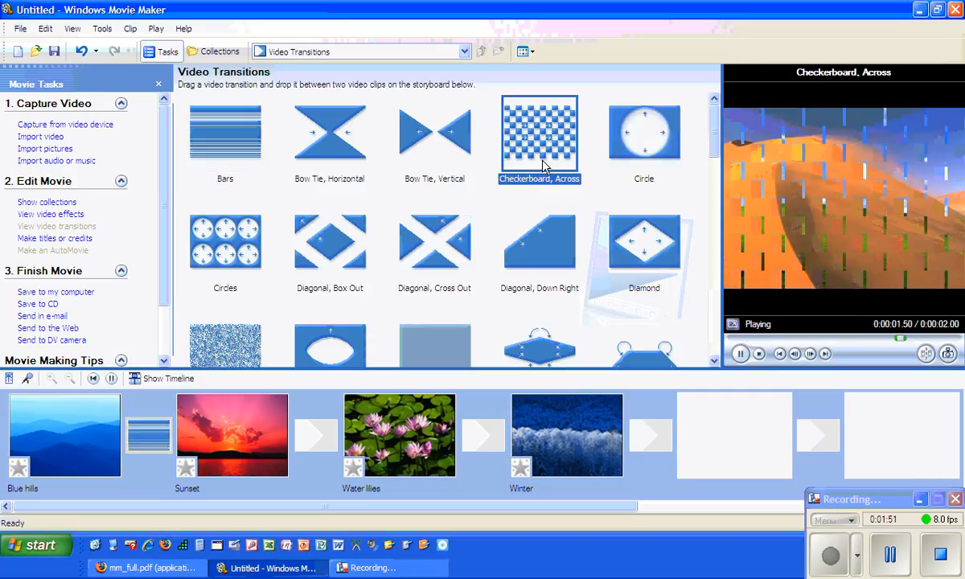
pyautogui.moveTo(541, 132); pyautogui.dragTo(315, 434)
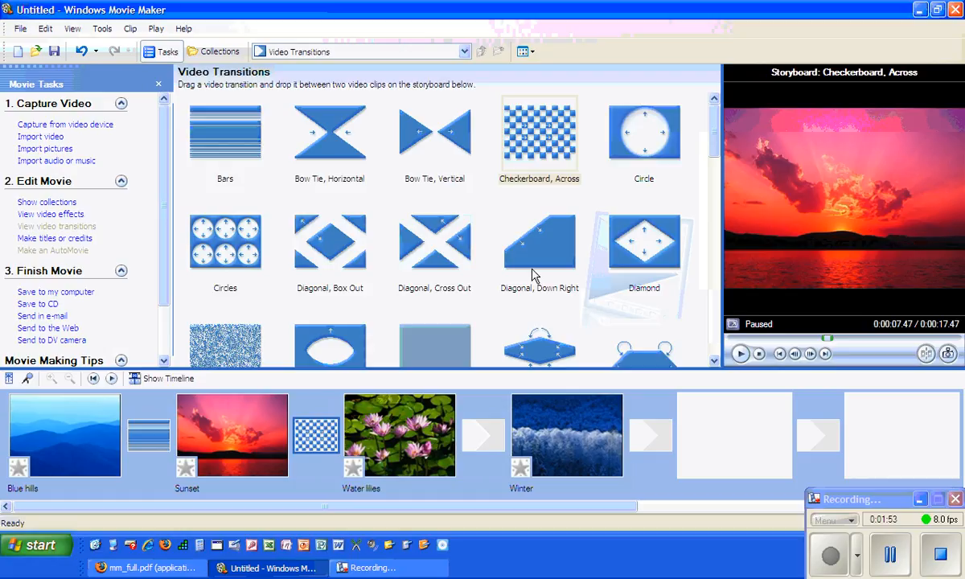
# - Add the Filled V, Up transition between Water lilies and Winter and return to the Blue hills clip
pyautogui.scroll(-3)
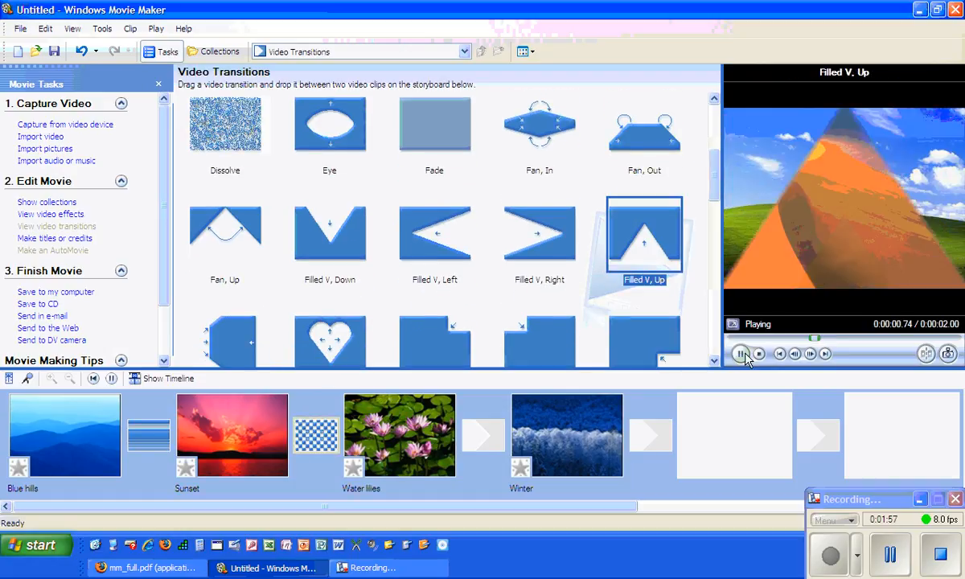
pyautogui.click(740, 354)
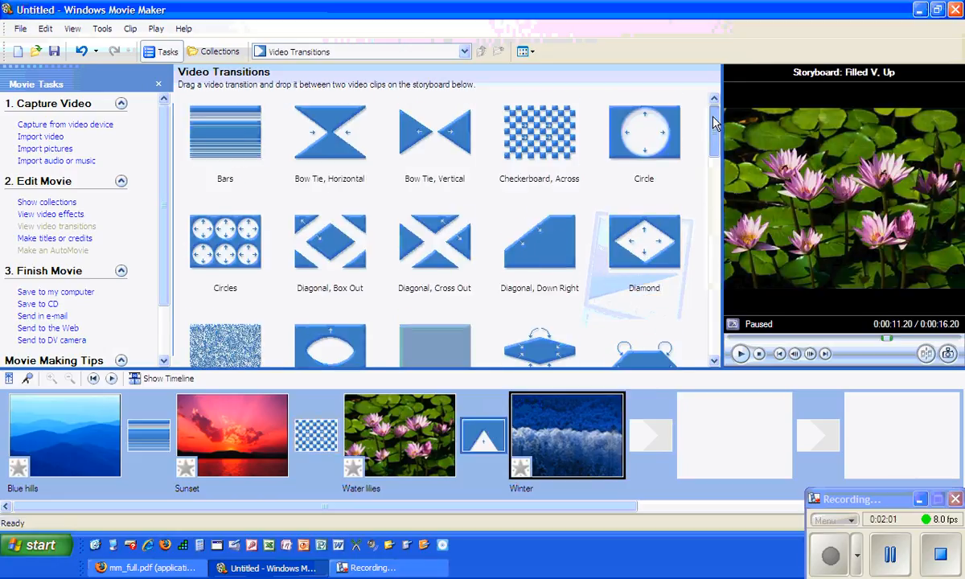
pyautogui.click(65, 434)
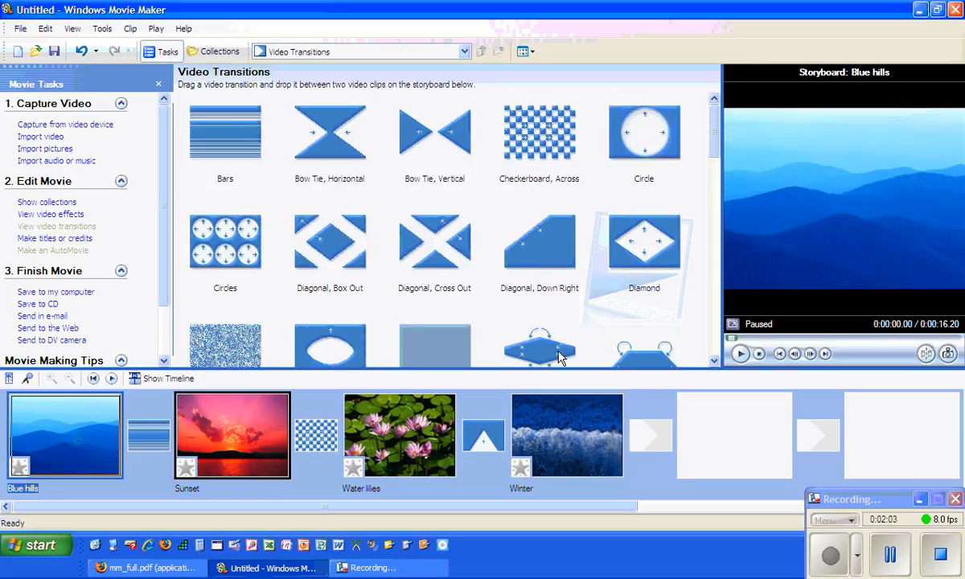
pyautogui.click(740, 354)
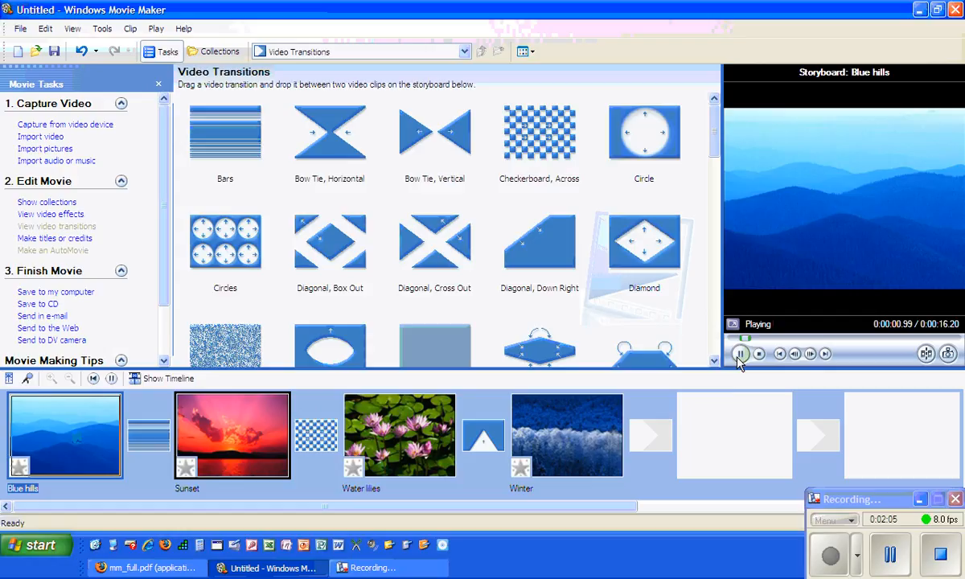
pyautogui.moveTo(740, 353)
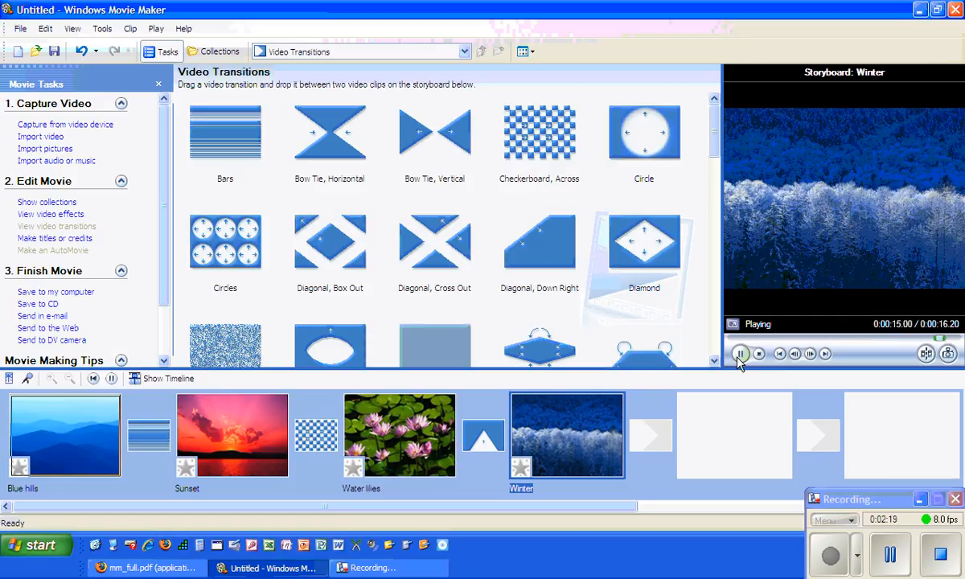
pyautogui.click(740, 354)
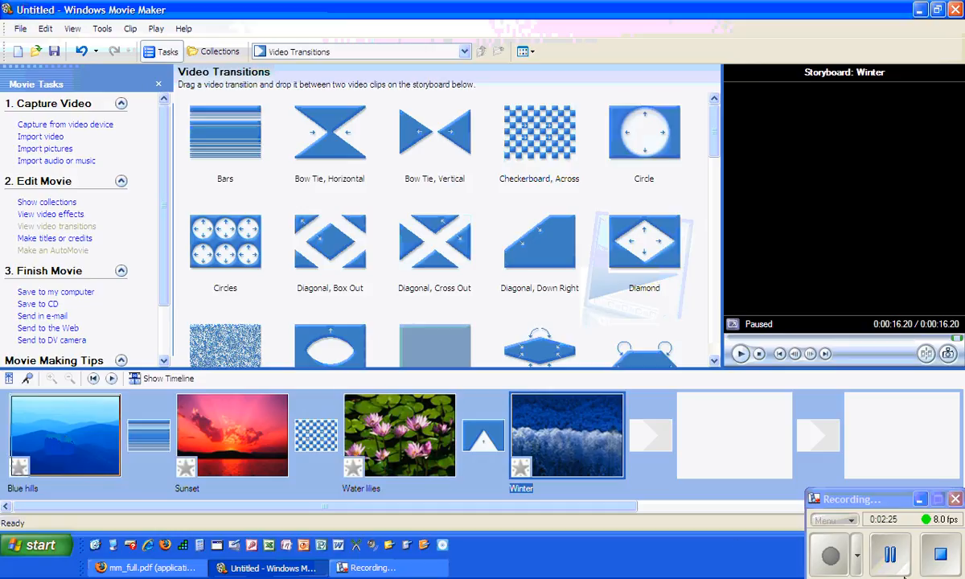
pyautogui.click(65, 435)
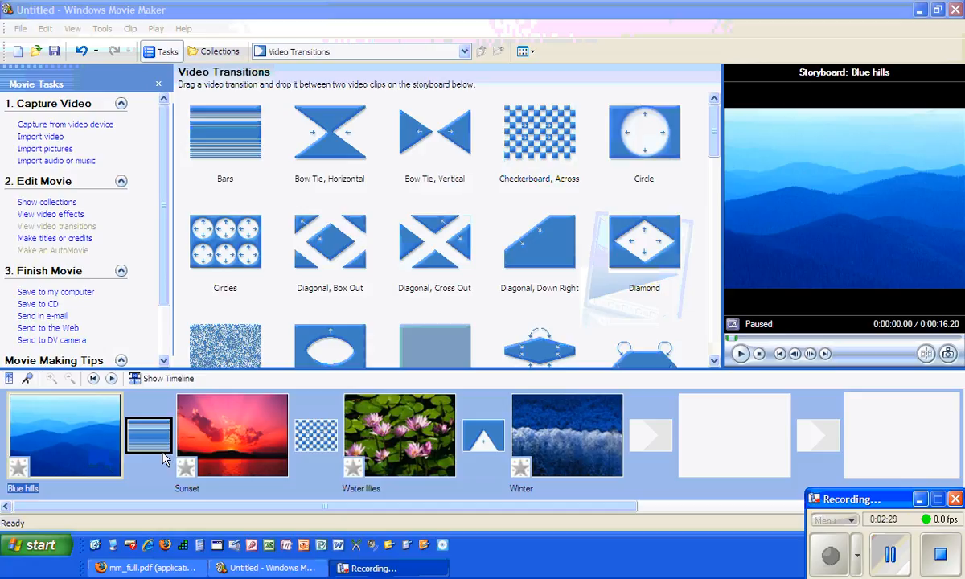
pyautogui.moveTo(65, 199)
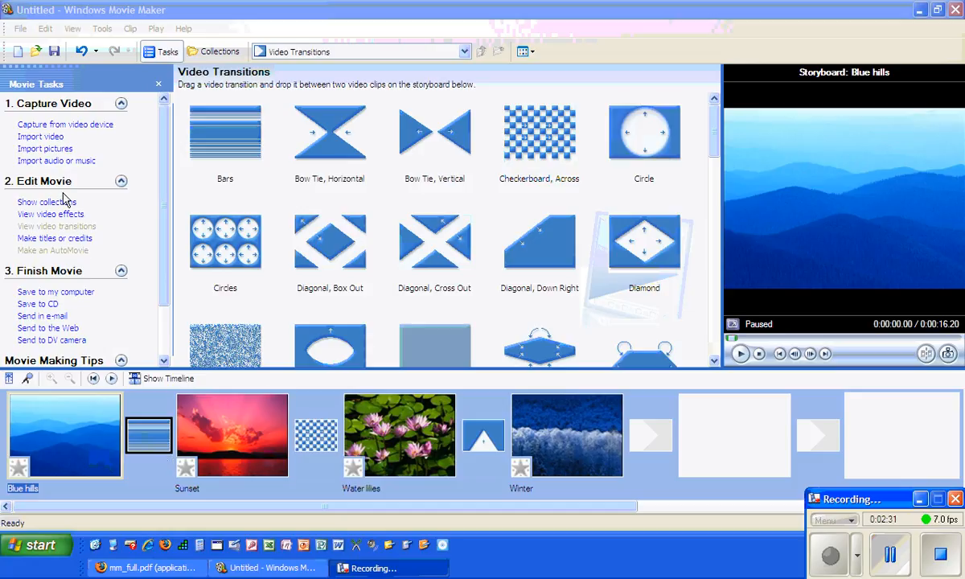
pyautogui.moveTo(64, 238)
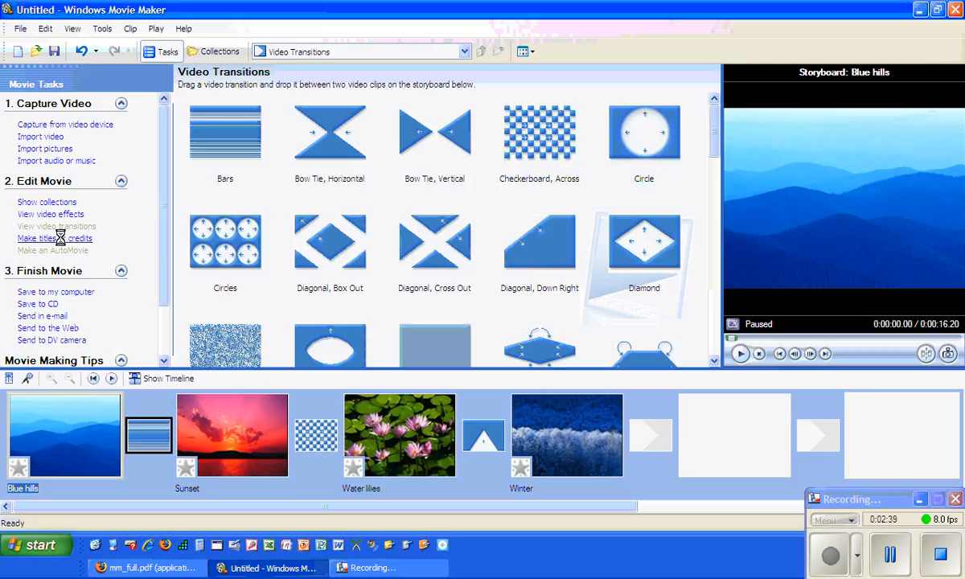
# - Start 'Make titles or credits' from the Movie Tasks pane to choose where the title goes
pyautogui.click(55, 238)
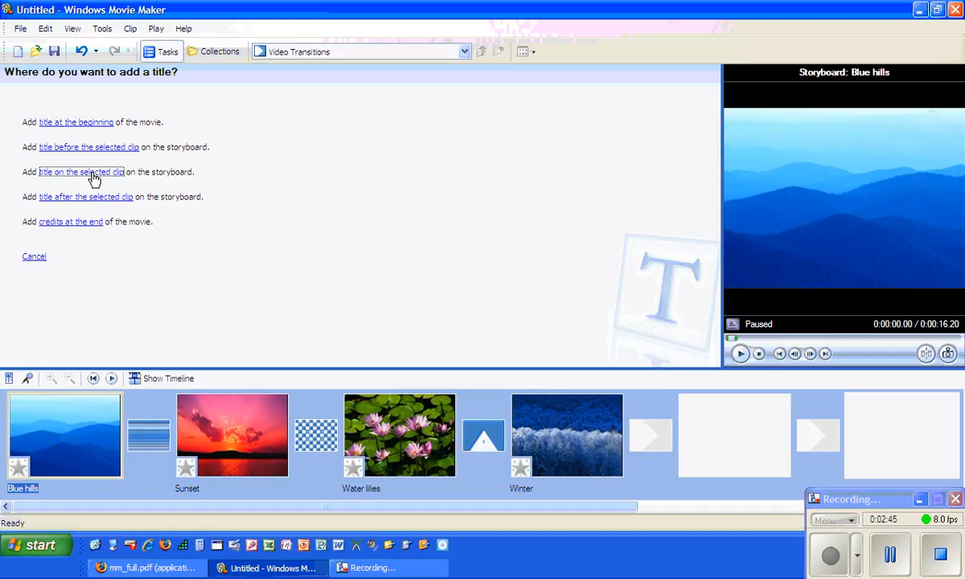
# - Title the selected Blue hills clip 'Digital Storytelling - The wave of the future is now'
pyautogui.click(80, 170)
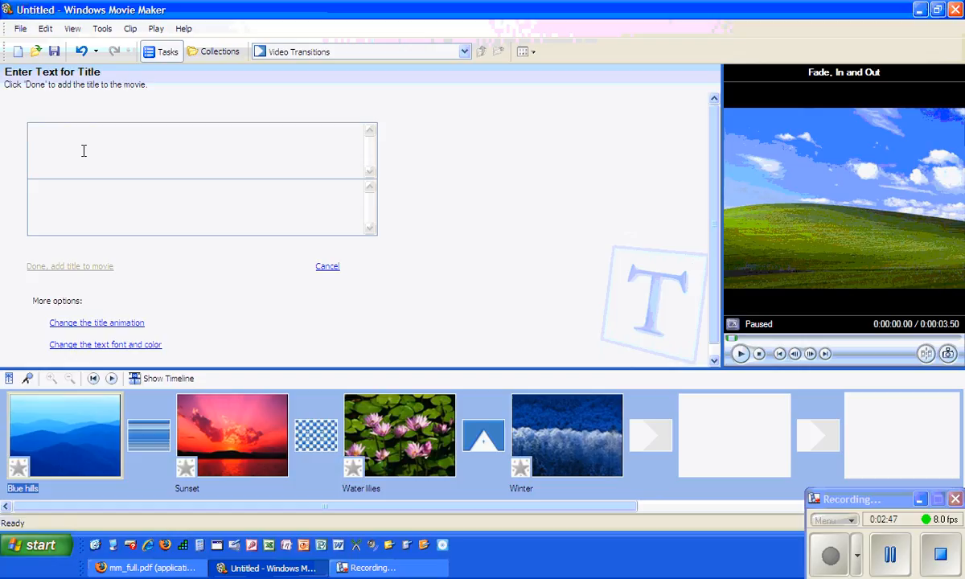
pyautogui.write('Digital Storytelling - The wave of the future is now')
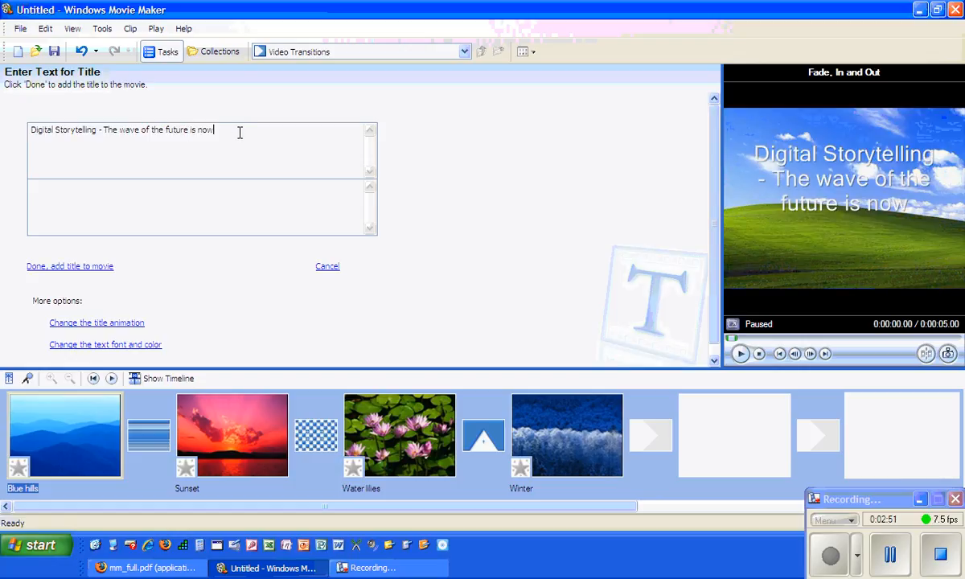
pyautogui.click(740, 354)
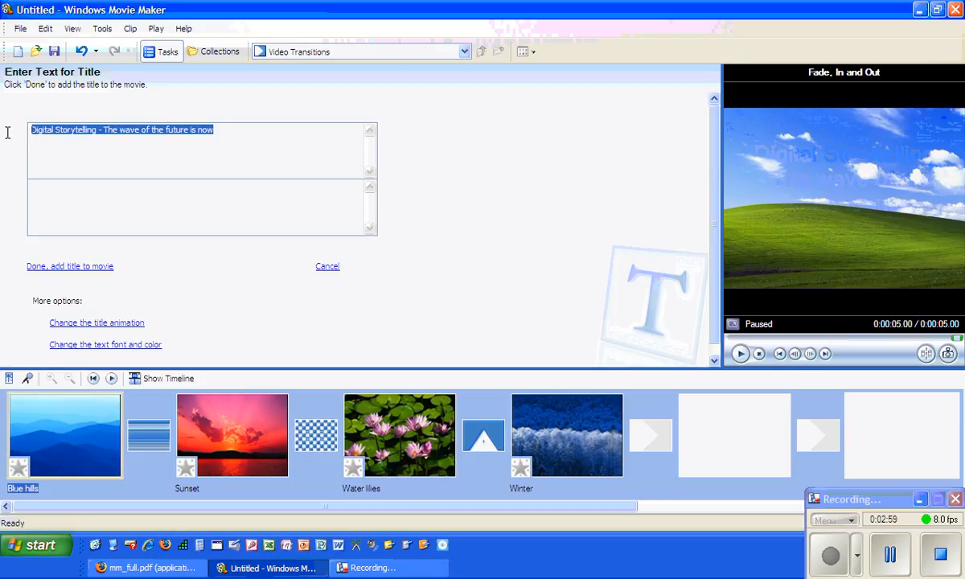
pyautogui.click(105, 344)
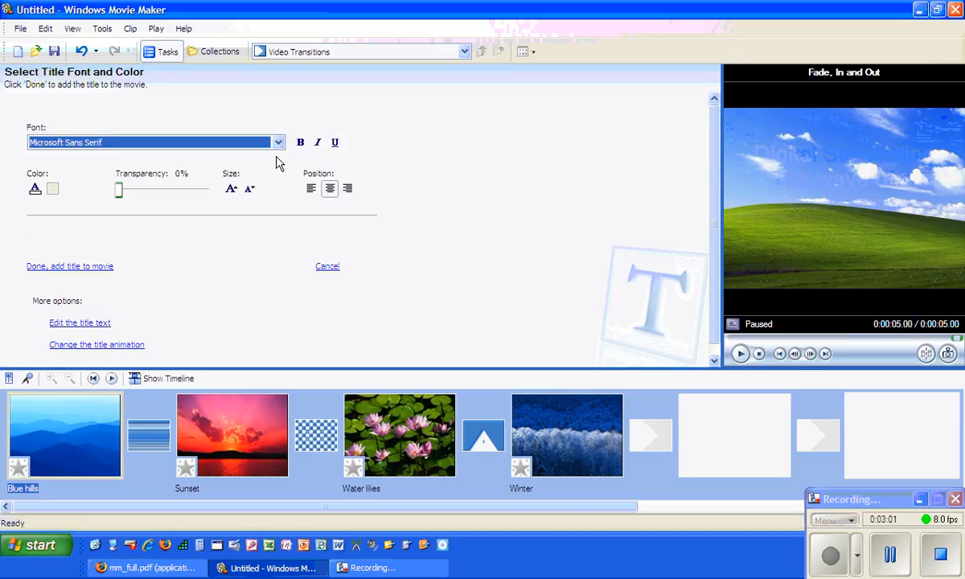
# - Set the title font to Comic Sans MS with a dark blue text colour and return to the title text
pyautogui.click(277, 141)
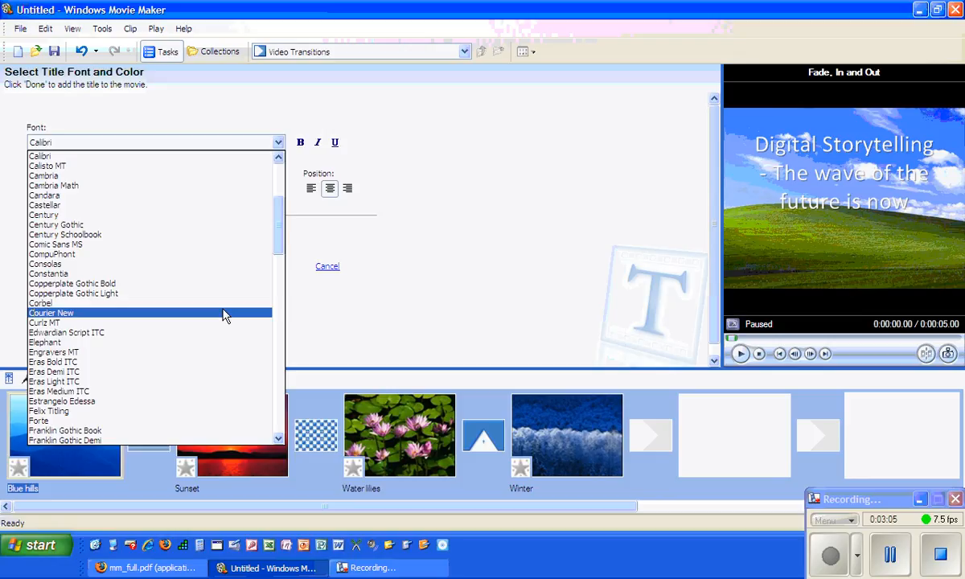
pyautogui.click(55, 245)
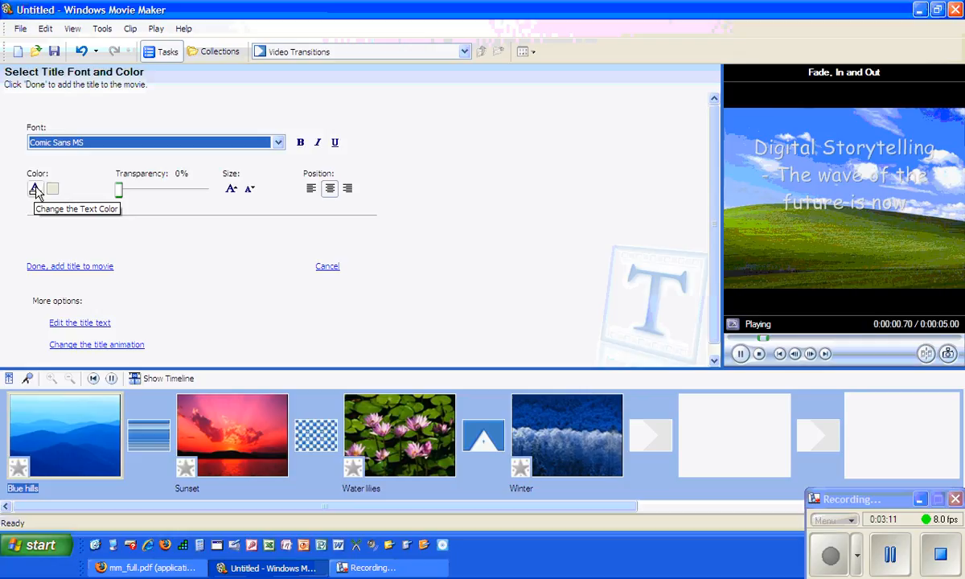
pyautogui.click(36, 188)
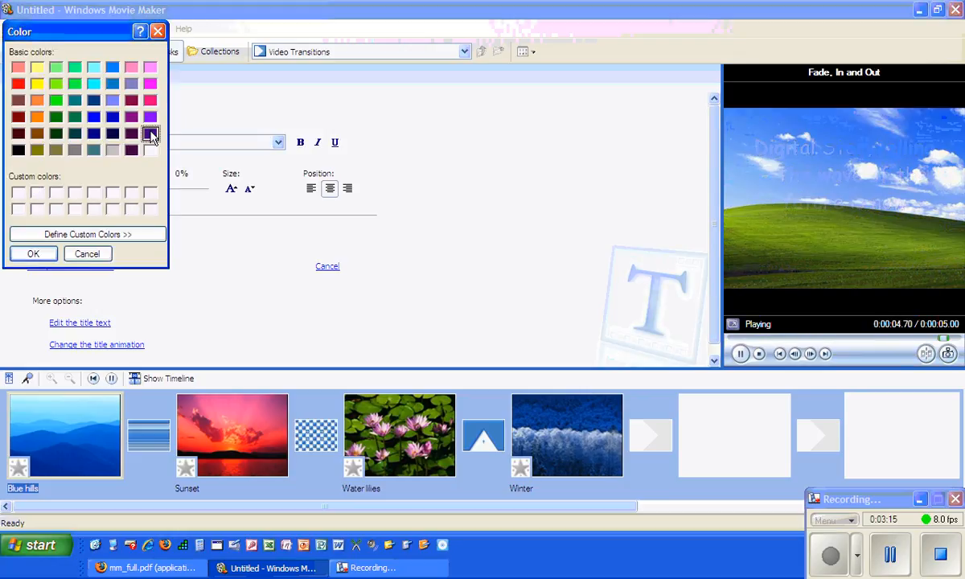
pyautogui.click(740, 354)
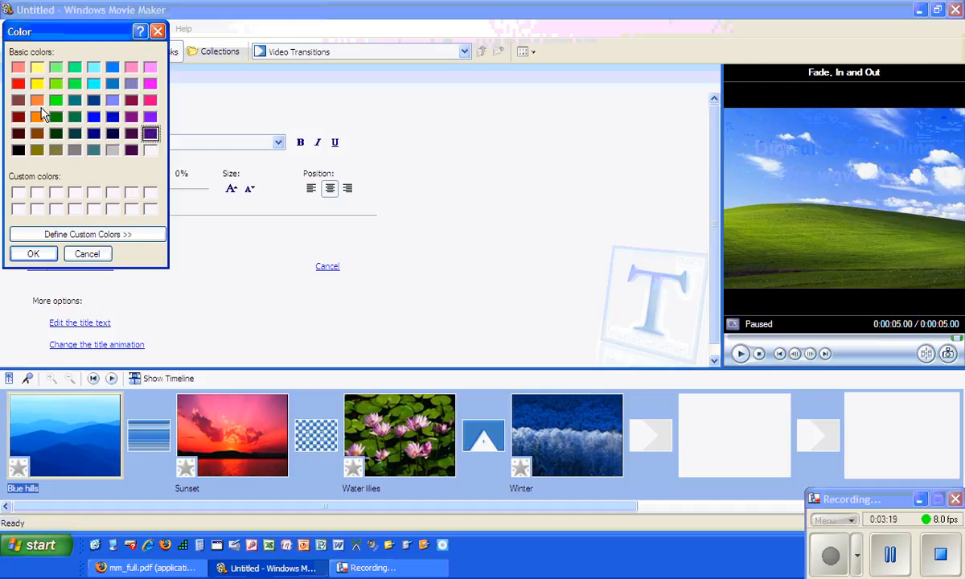
pyautogui.click(19, 115)
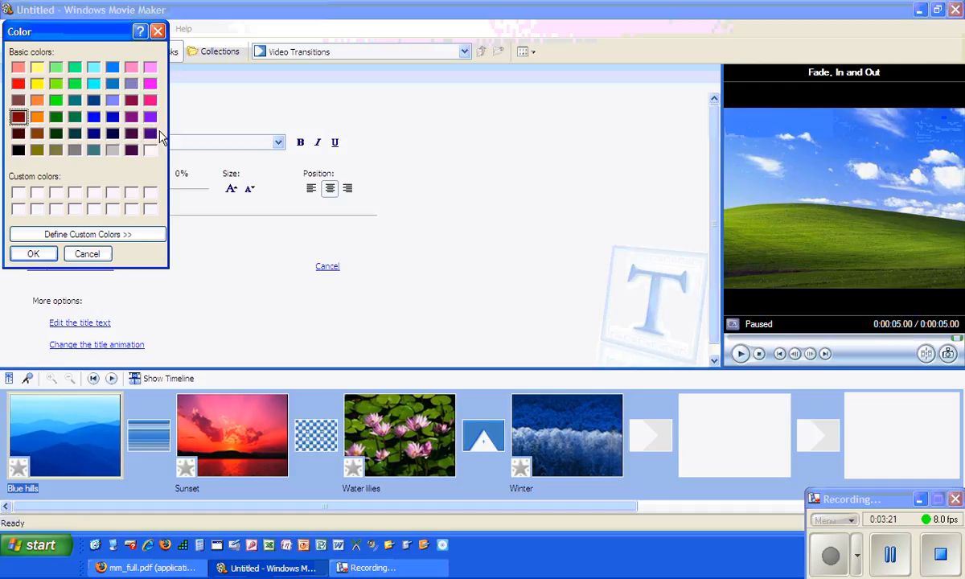
pyautogui.click(33, 255)
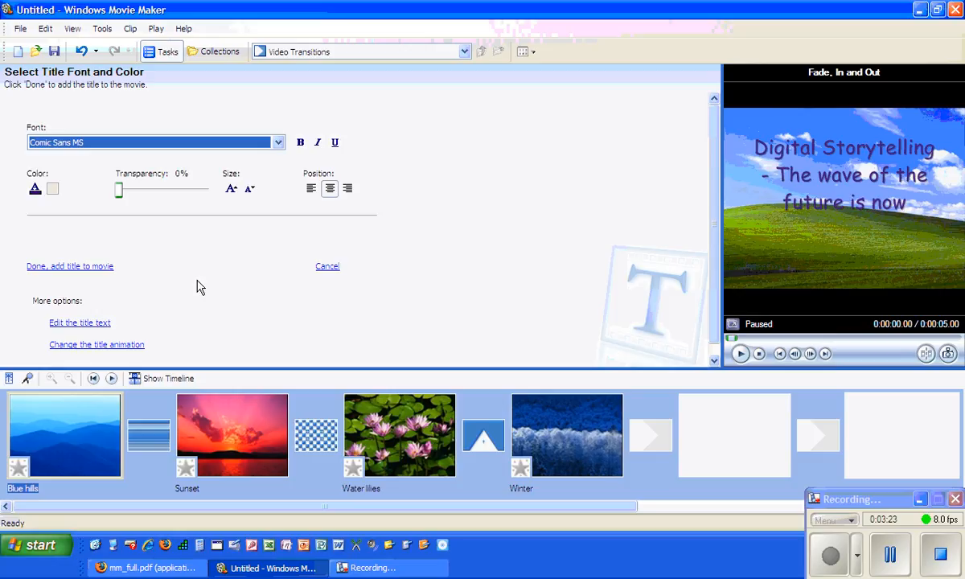
pyautogui.moveTo(90, 330)
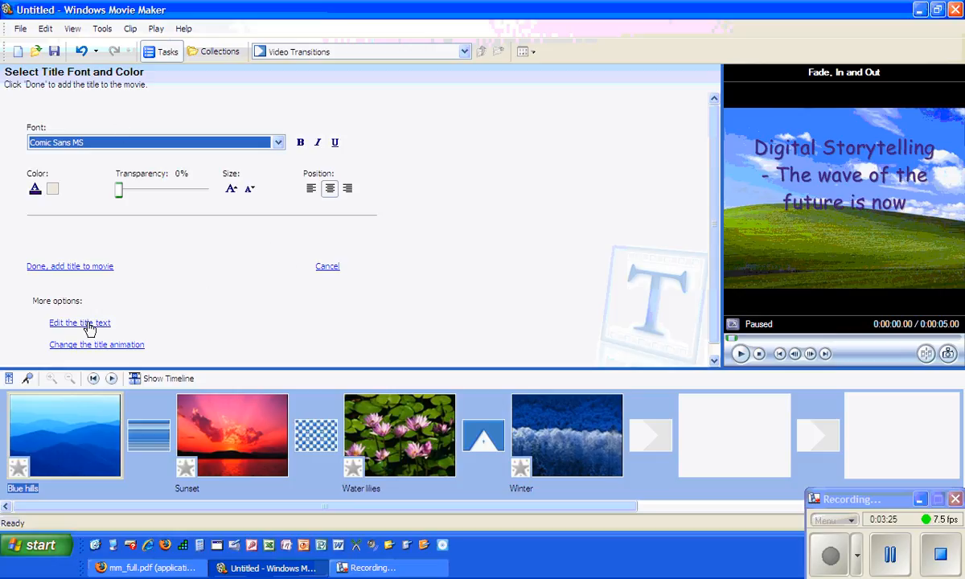
pyautogui.click(81, 321)
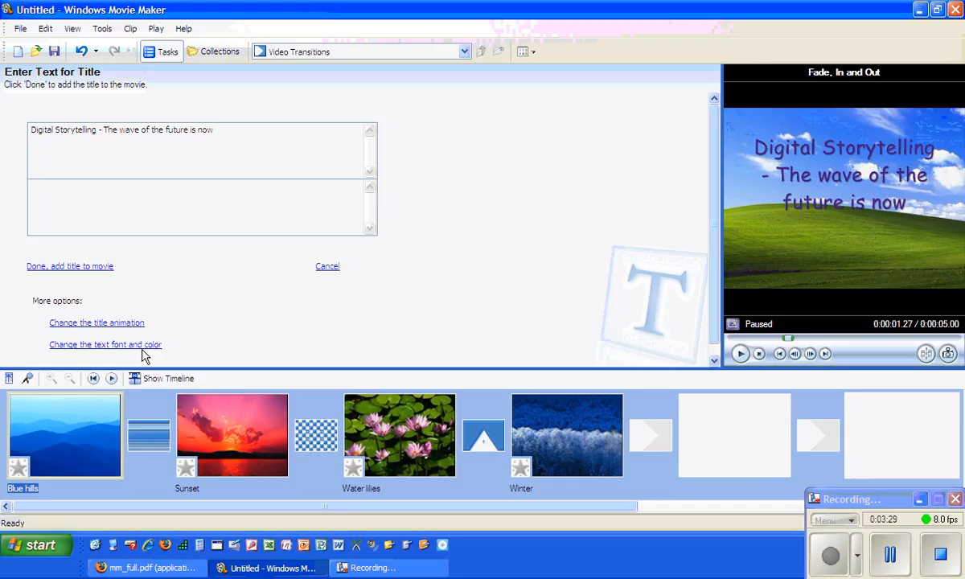
# - Keep the Fade, In and Out title animation and add the finished title to the movie
pyautogui.click(96, 322)
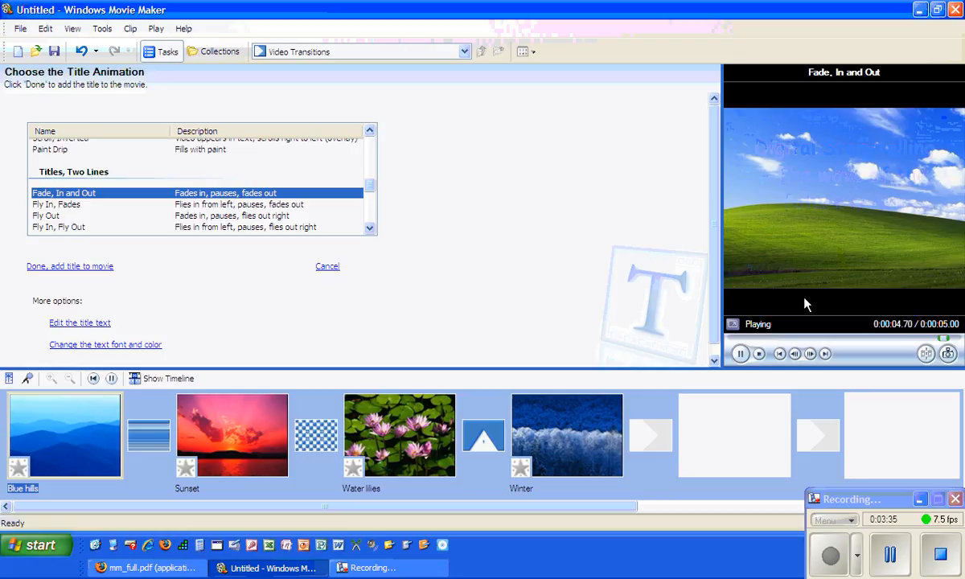
pyautogui.click(739, 354)
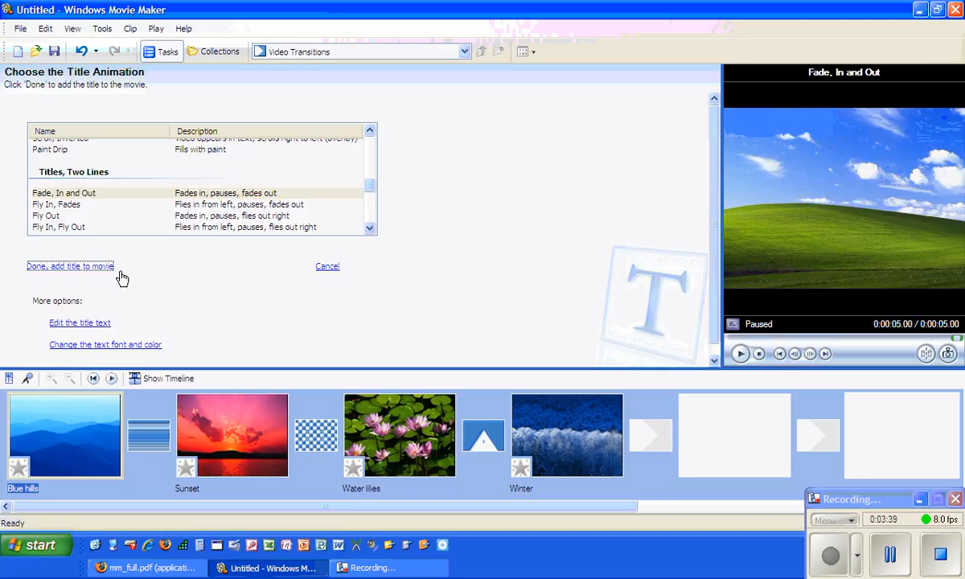
pyautogui.click(64, 434)
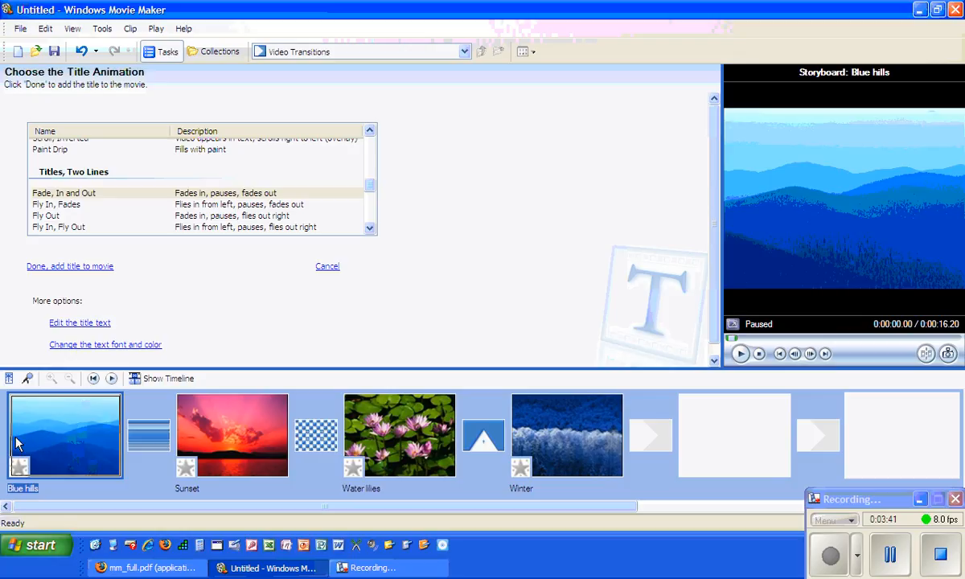
pyautogui.click(71, 267)
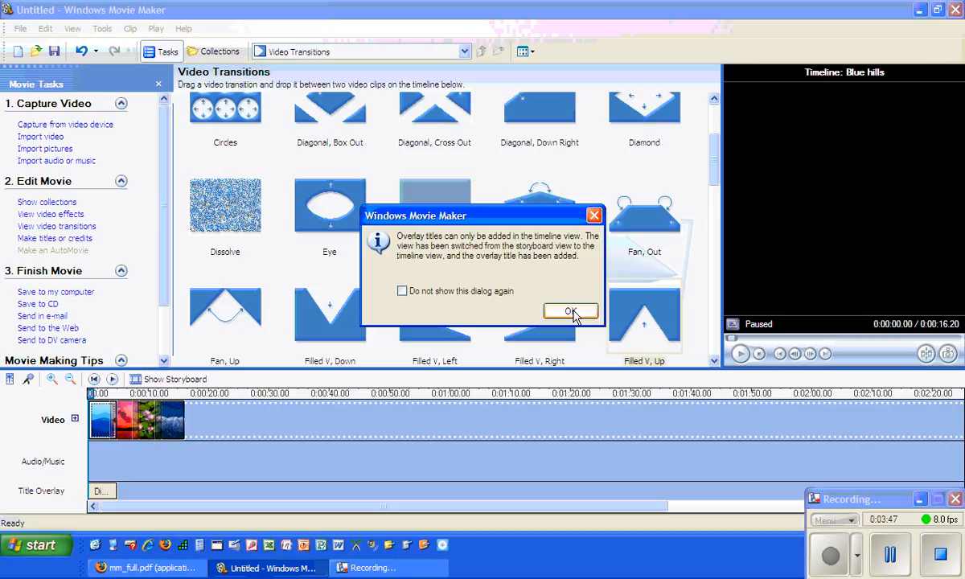
# - Dismiss the 'Overlay titles can only be added in the timeline view' notice
pyautogui.click(571, 312)
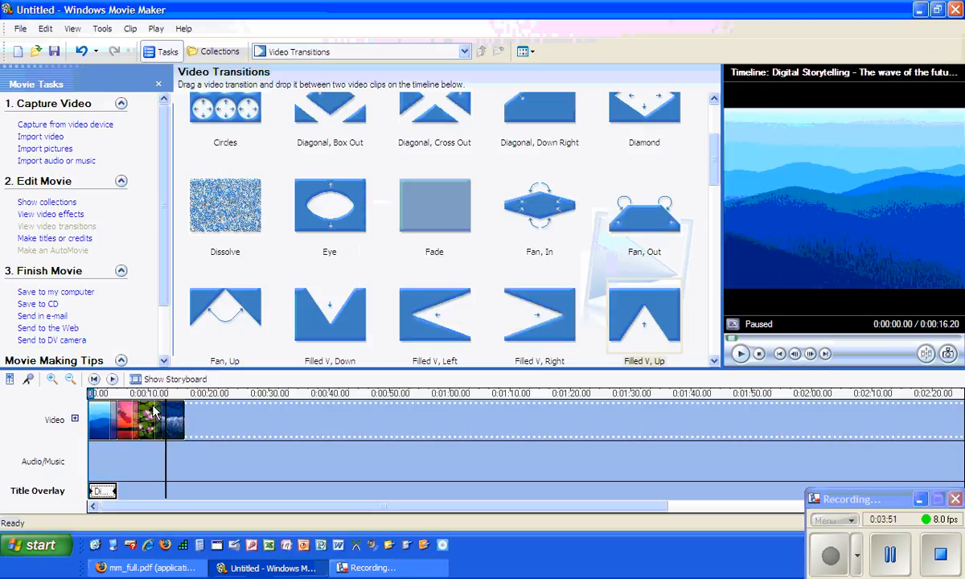
pyautogui.moveTo(100, 415)
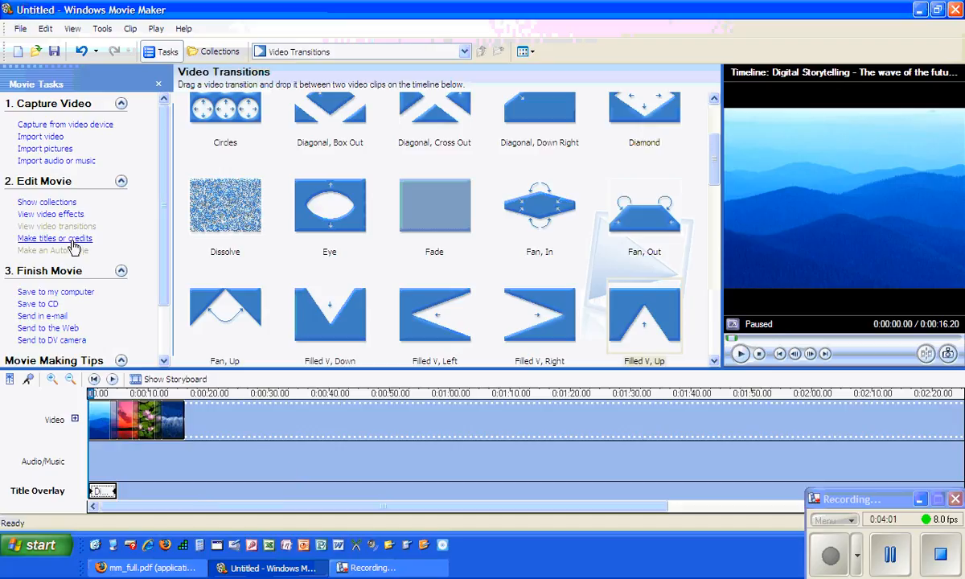
# - Start an overlay title on the Sunset clip in storyboard view and enter the text 'Sunset'
pyautogui.click(55, 238)
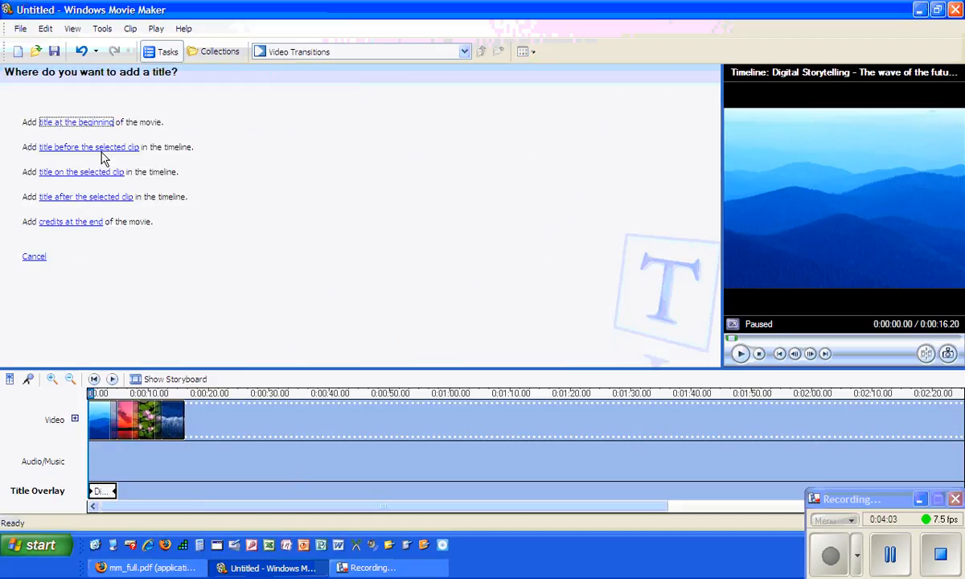
pyautogui.moveTo(95, 180)
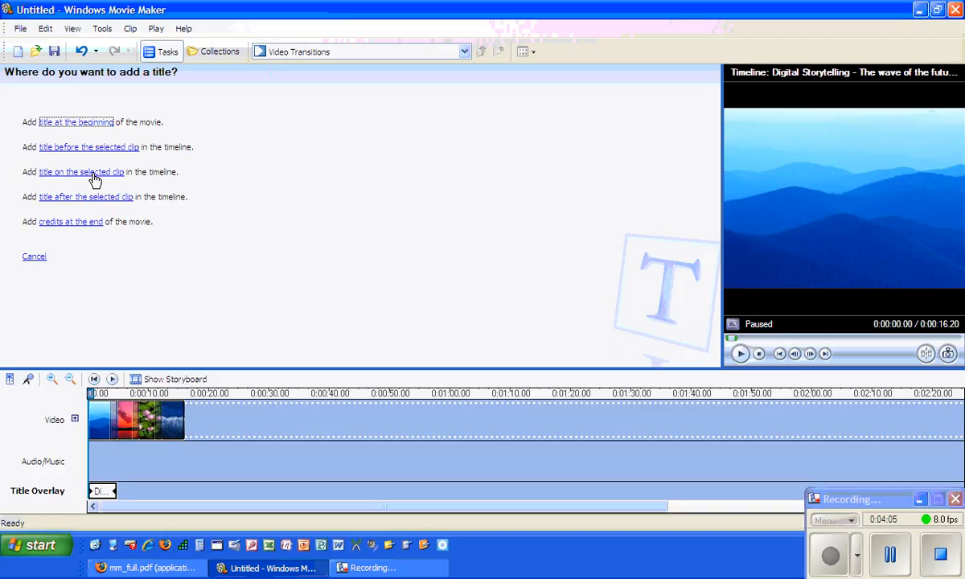
pyautogui.moveTo(90, 187)
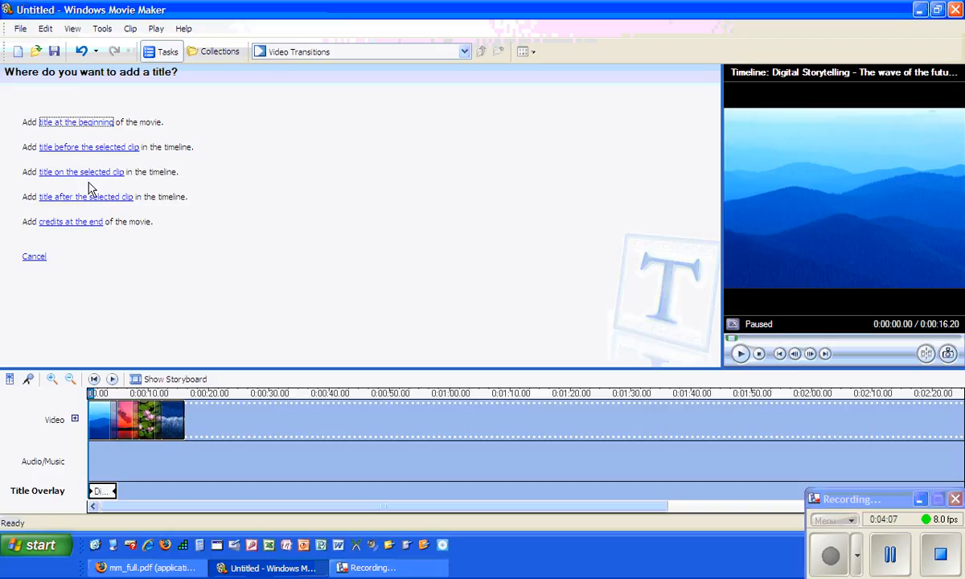
pyautogui.click(76, 123)
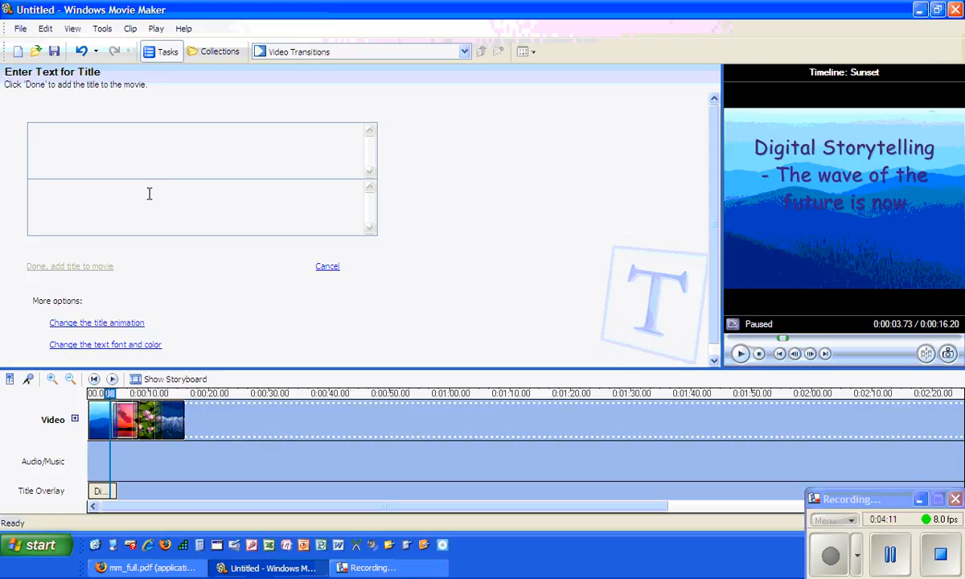
pyautogui.moveTo(129, 415)
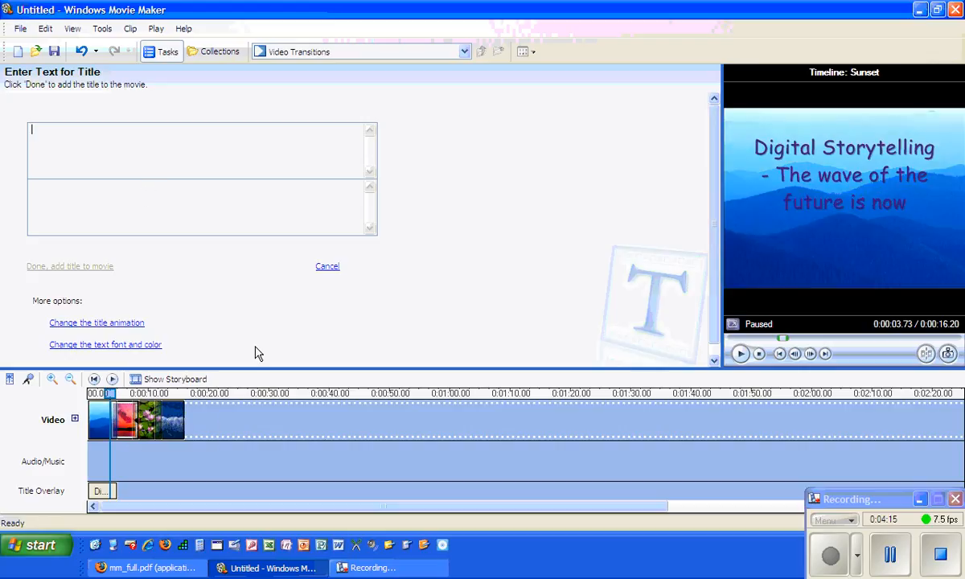
pyautogui.click(170, 380)
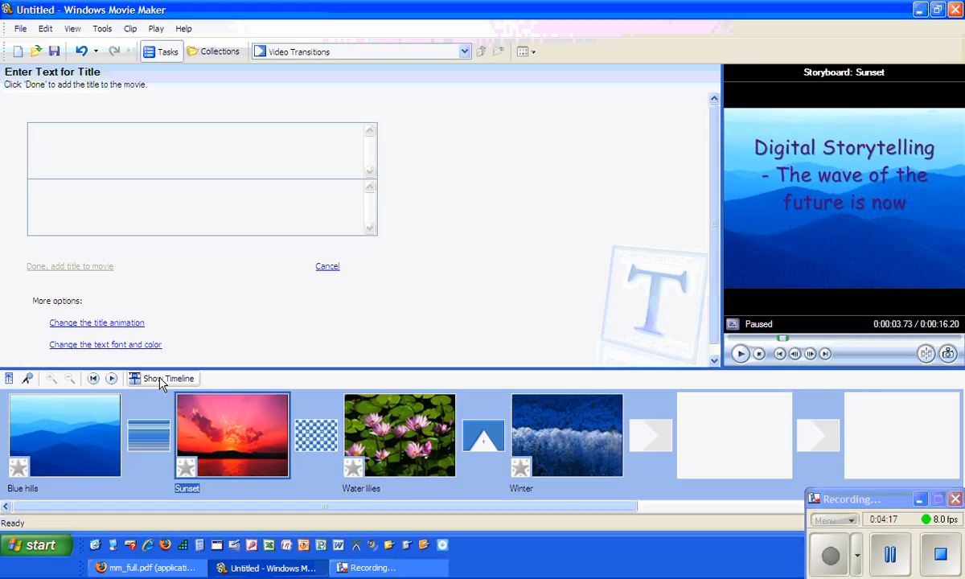
pyautogui.click(196, 153)
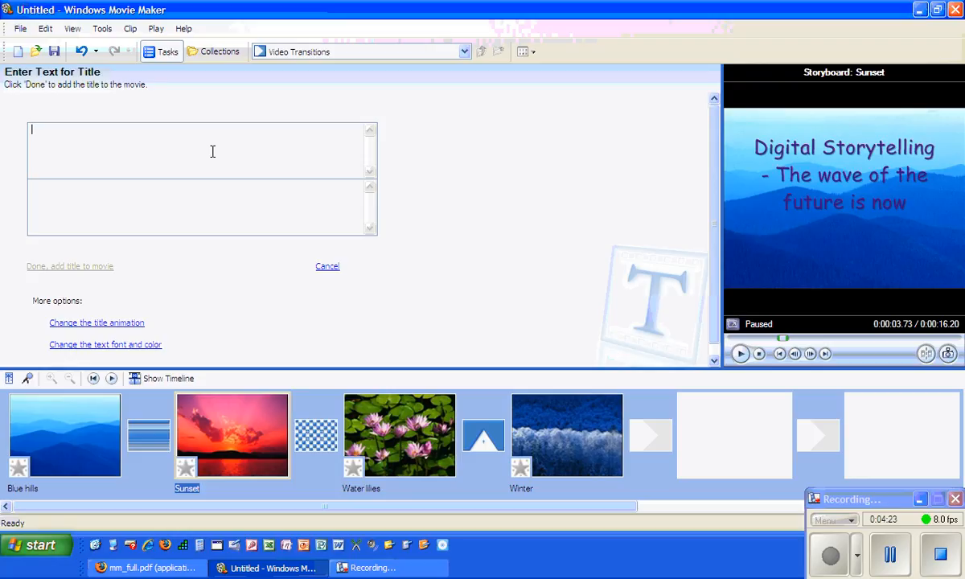
pyautogui.write('Sunset')
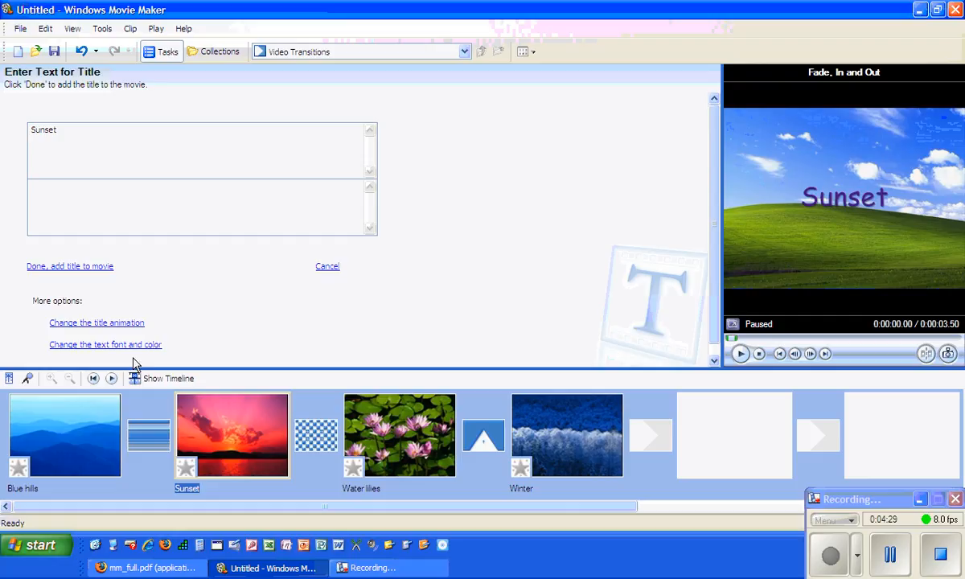
pyautogui.moveTo(223, 426)
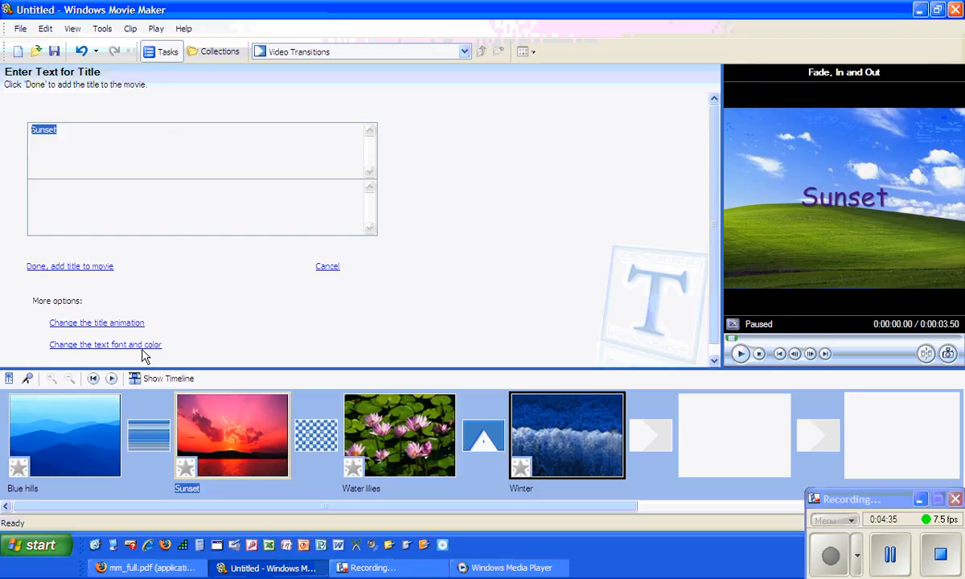
# - Review the font and colour options, choose the Video, In Text animation and add the Sunset title
pyautogui.click(104, 344)
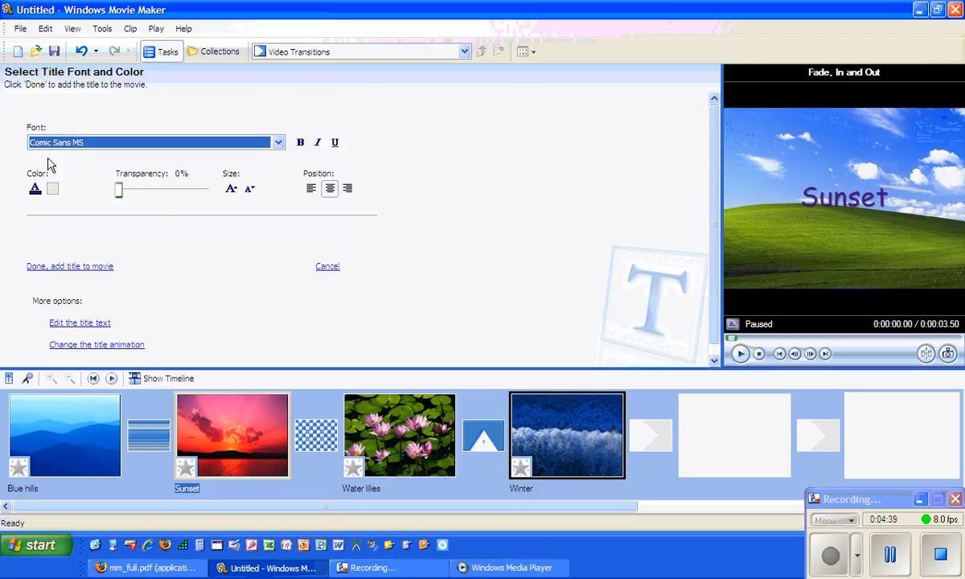
pyautogui.click(52, 188)
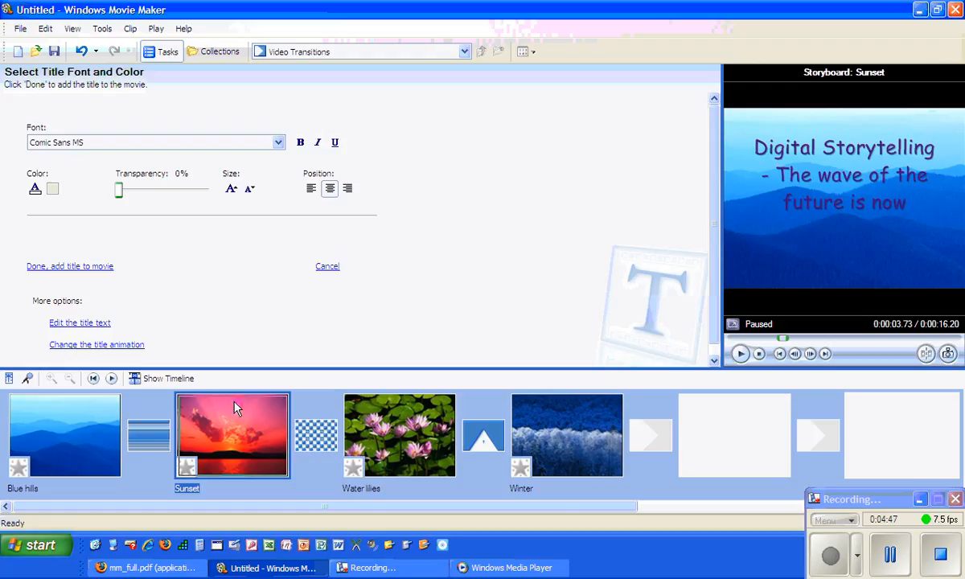
pyautogui.moveTo(87, 271)
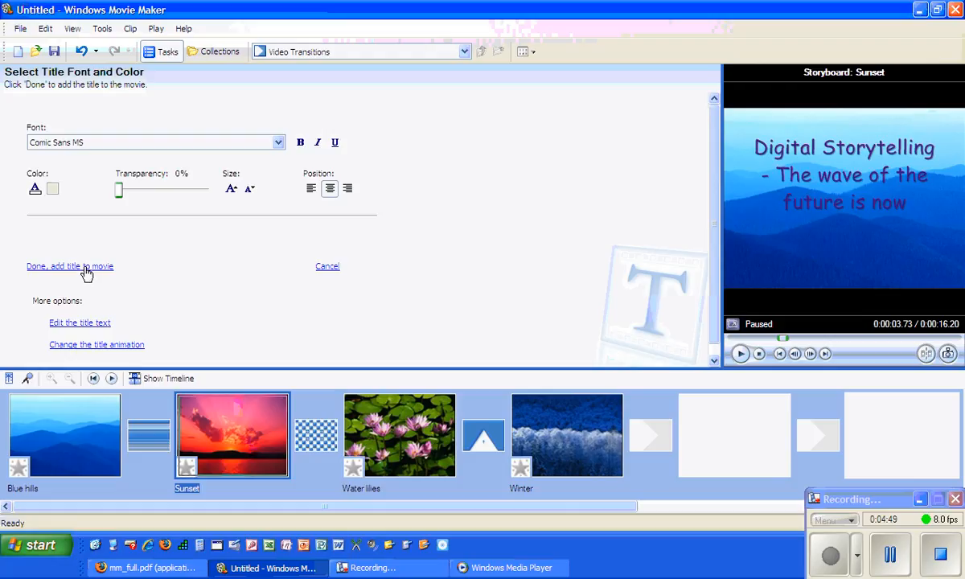
pyautogui.moveTo(113, 344)
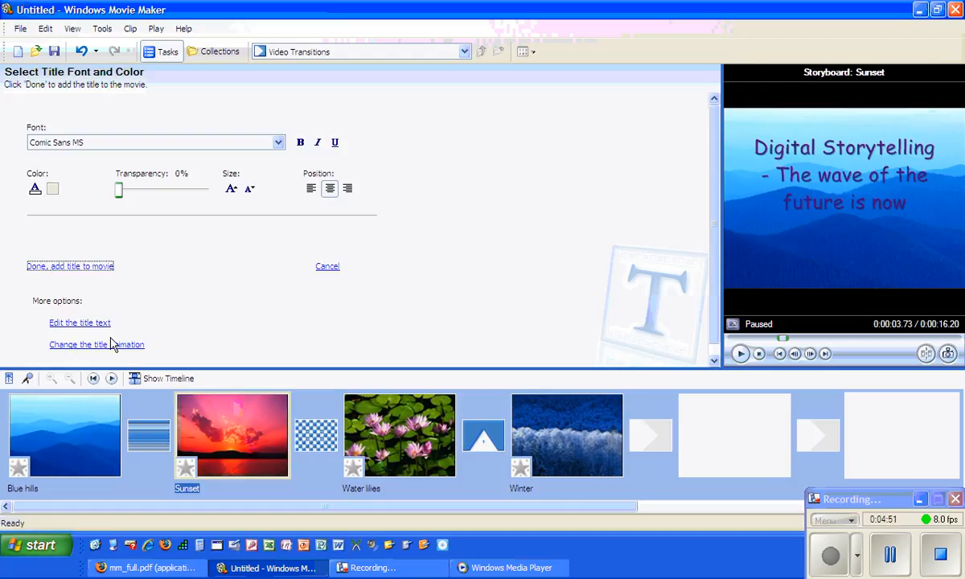
pyautogui.click(96, 344)
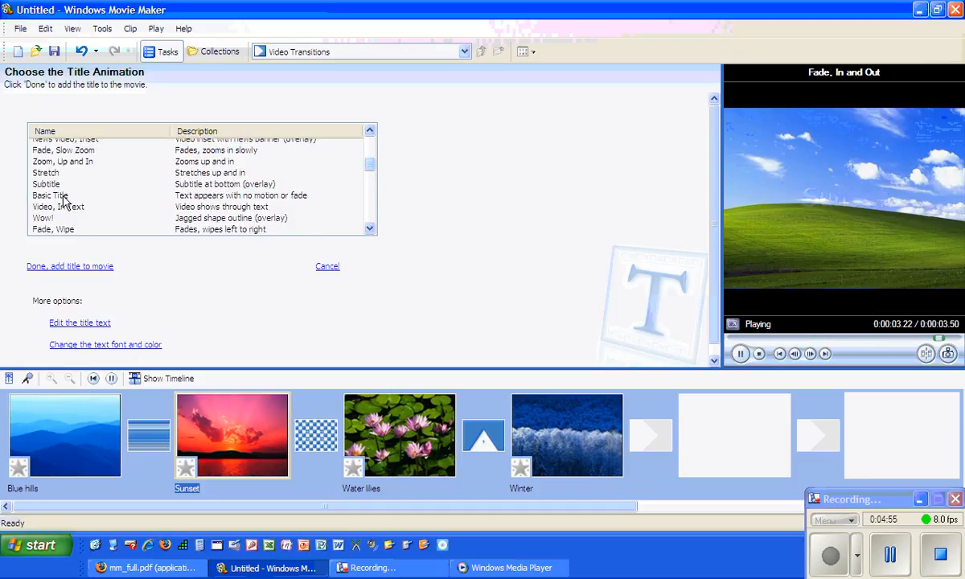
pyautogui.click(740, 354)
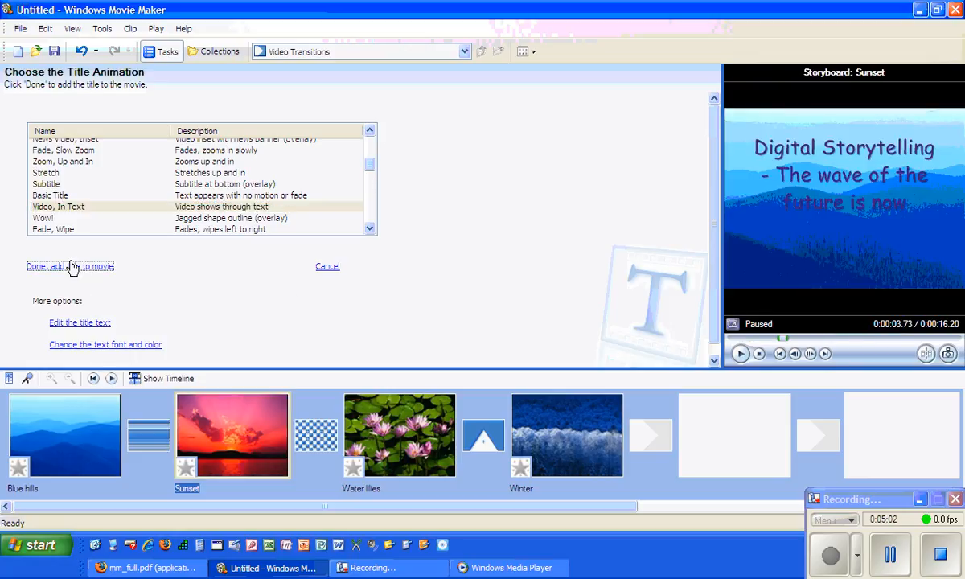
pyautogui.click(71, 267)
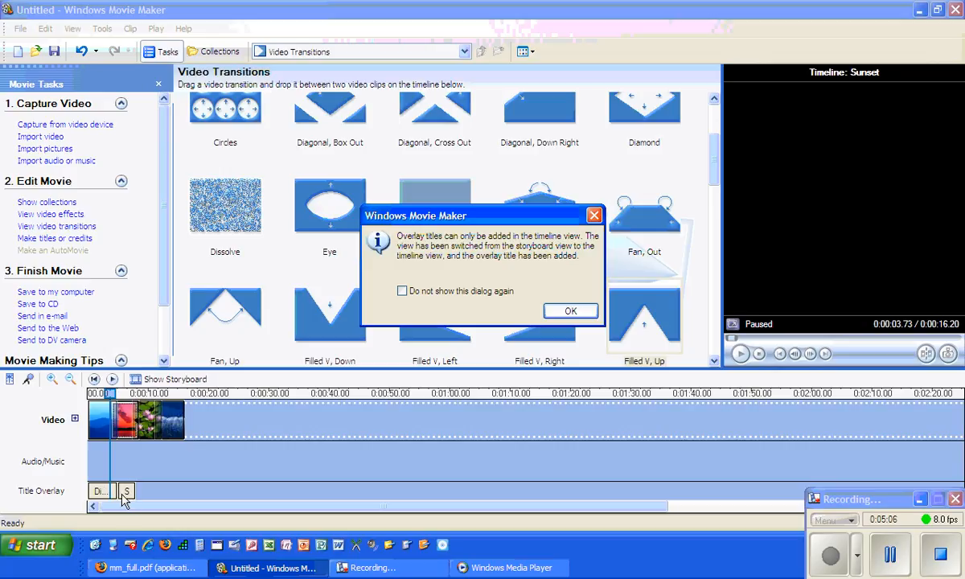
# - Dismiss the overlay-title notice so the remaining clip titles can be added
pyautogui.click(570, 311)
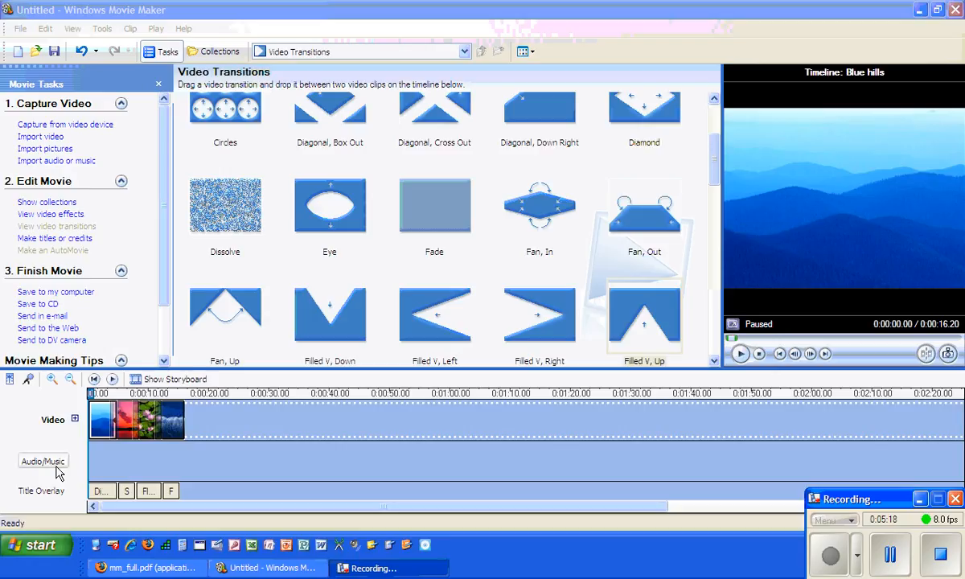
pyautogui.moveTo(52, 196)
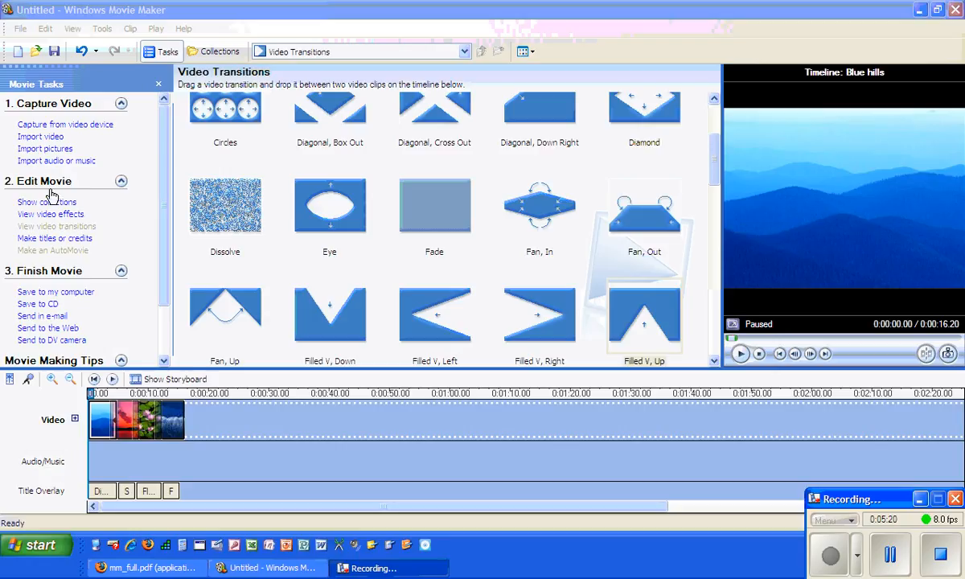
pyautogui.moveTo(56, 161)
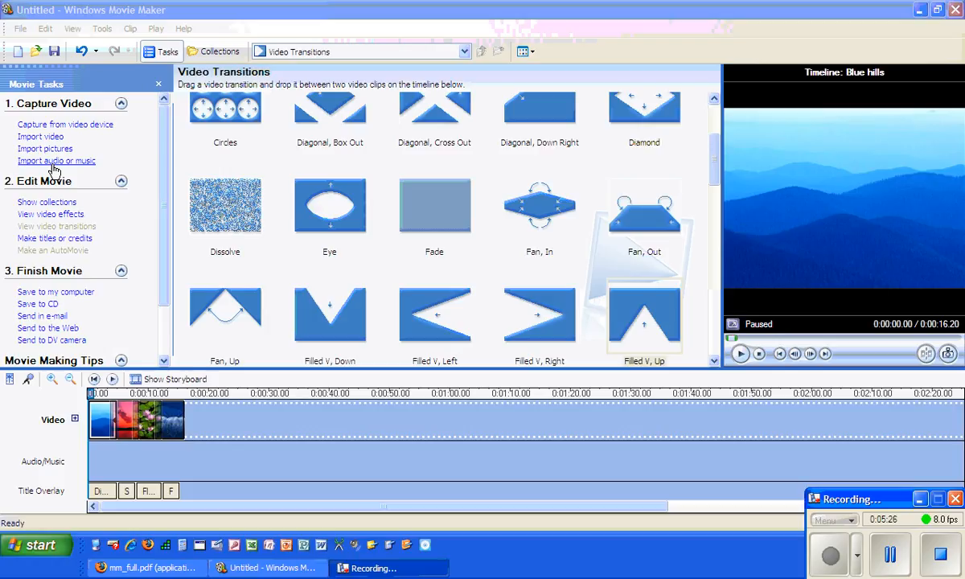
# - Import New Stories (Highway Blues) from the Sample Music folder into the collection
pyautogui.click(57, 161)
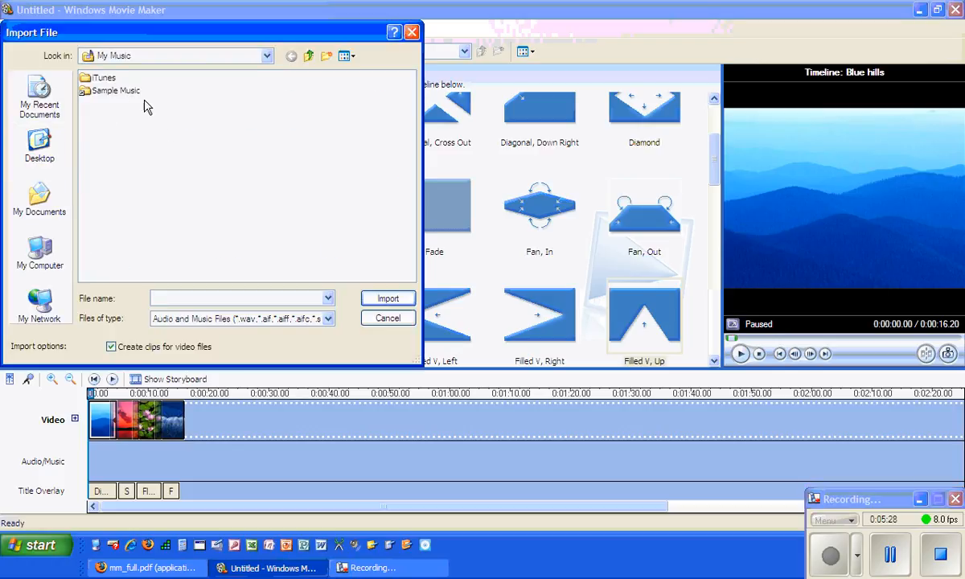
pyautogui.doubleClick(116, 90)
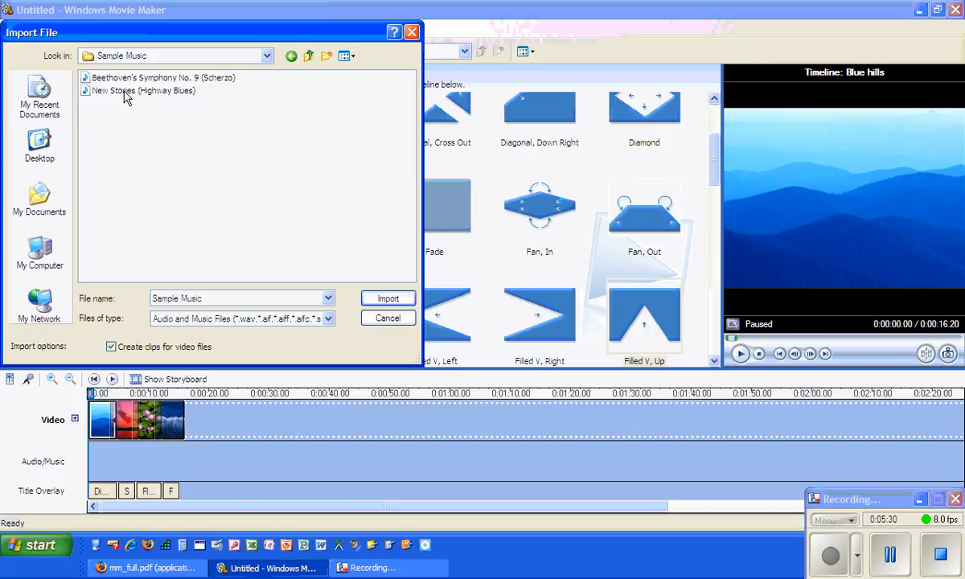
pyautogui.click(142, 90)
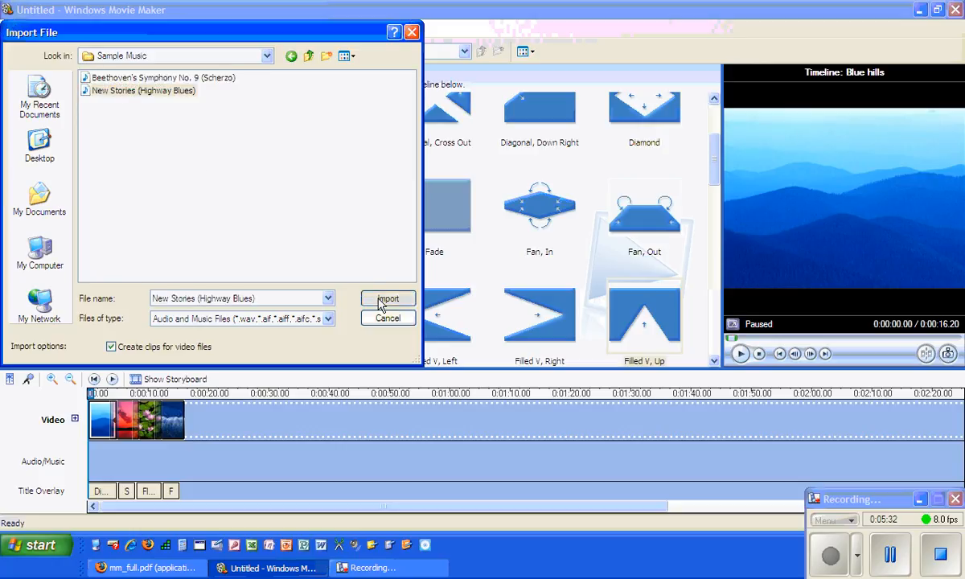
pyautogui.click(388, 298)
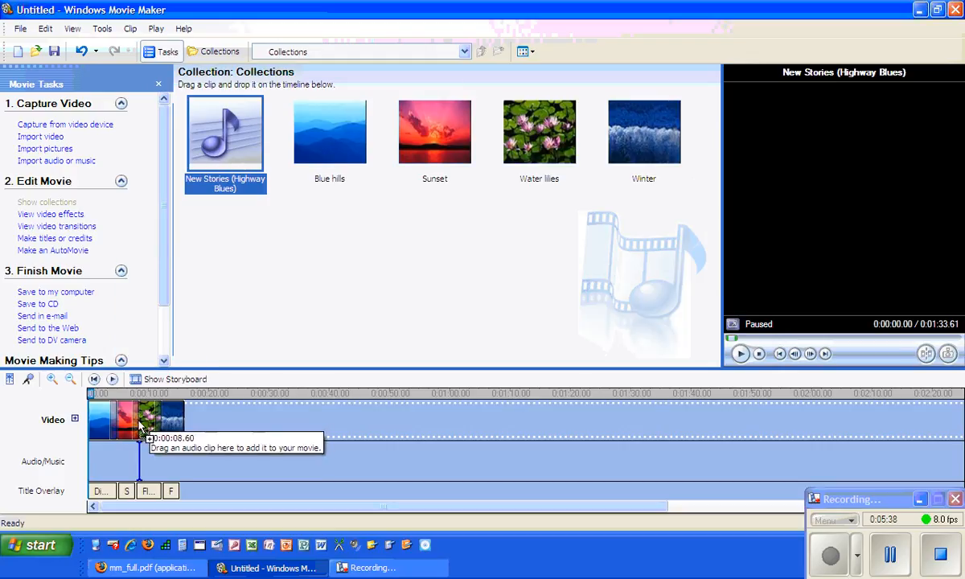
# - Drag New Stories (Highway Blues) onto the Audio/Music track beneath the pictures
pyautogui.moveTo(226, 132); pyautogui.dragTo(370, 460)
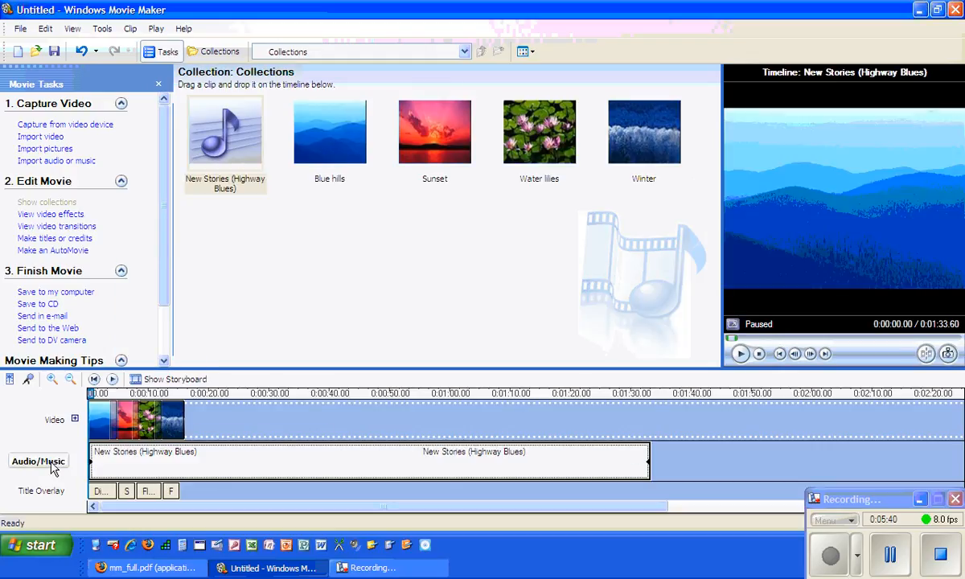
pyautogui.moveTo(640, 459)
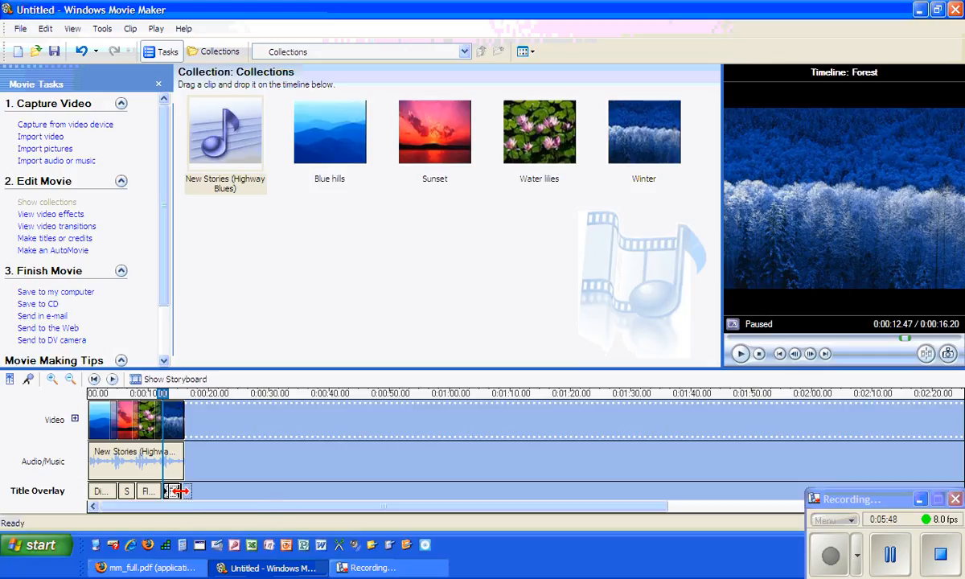
pyautogui.moveTo(153, 491)
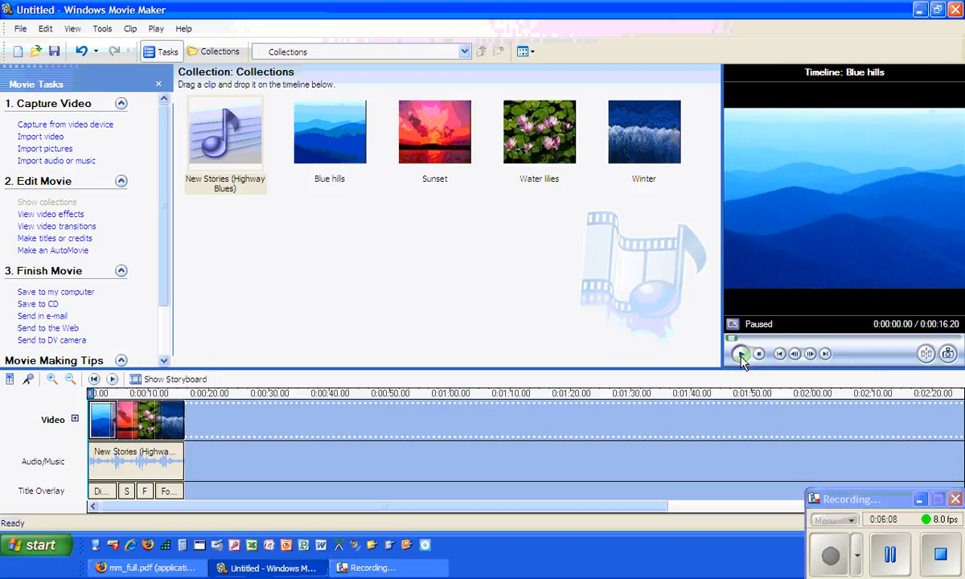
# - Play the slideshow from the beginning and pause on the Digital Storytelling opening title
pyautogui.click(740, 354)
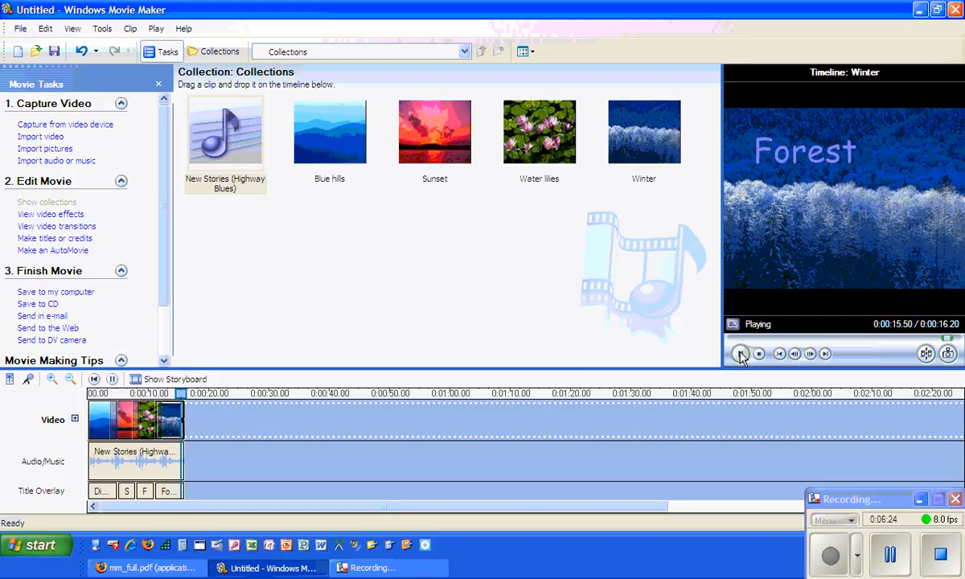
pyautogui.click(740, 354)
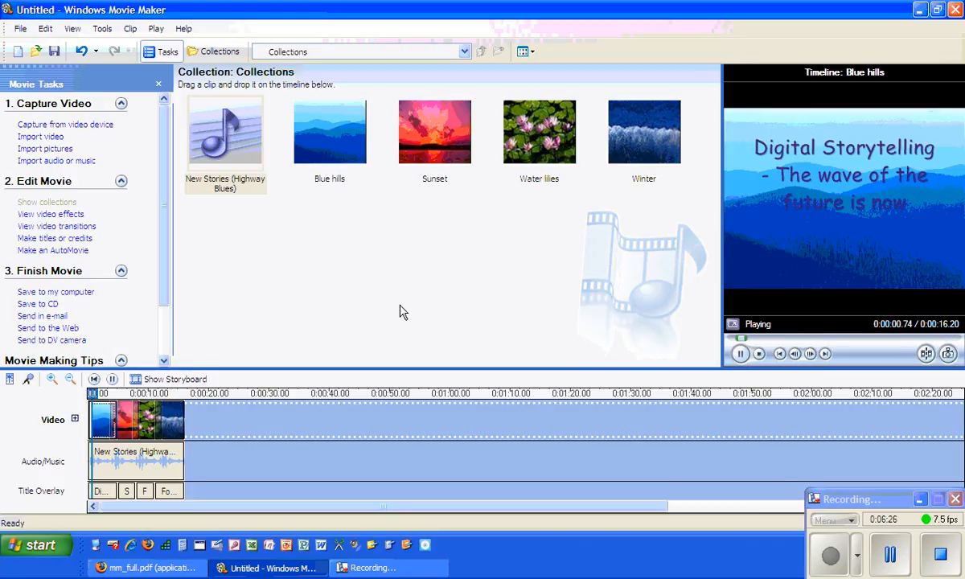
pyautogui.click(740, 353)
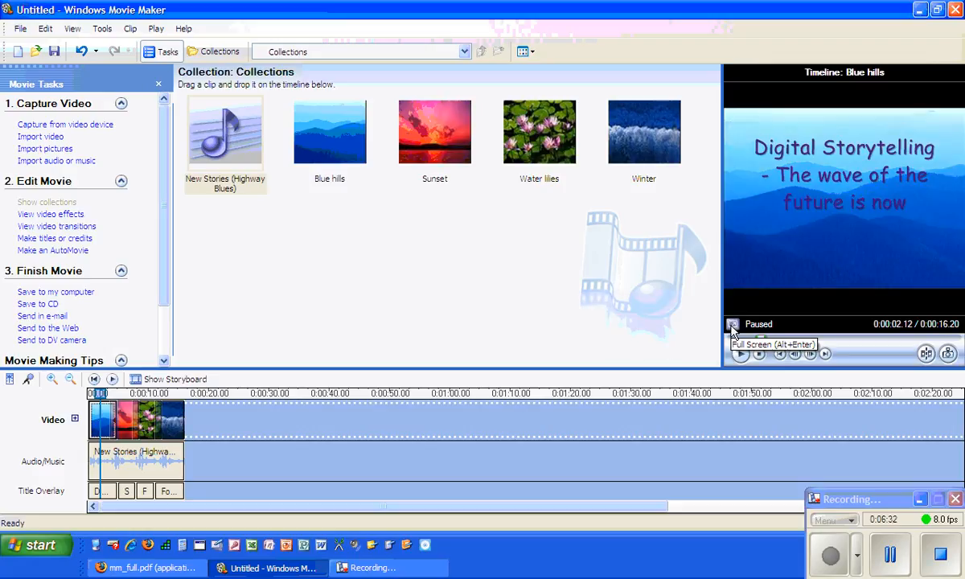
pyautogui.moveTo(438, 203)
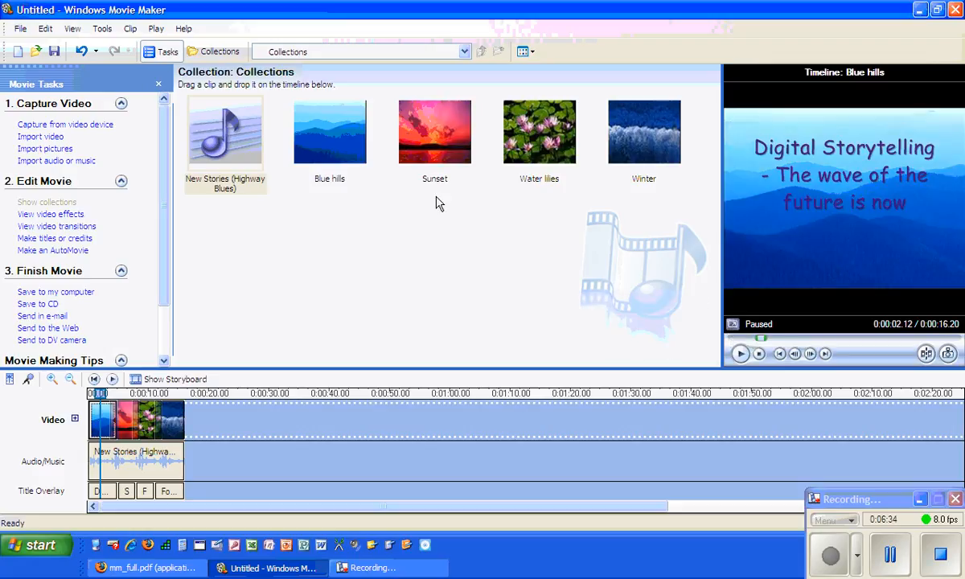
pyautogui.moveTo(57, 91)
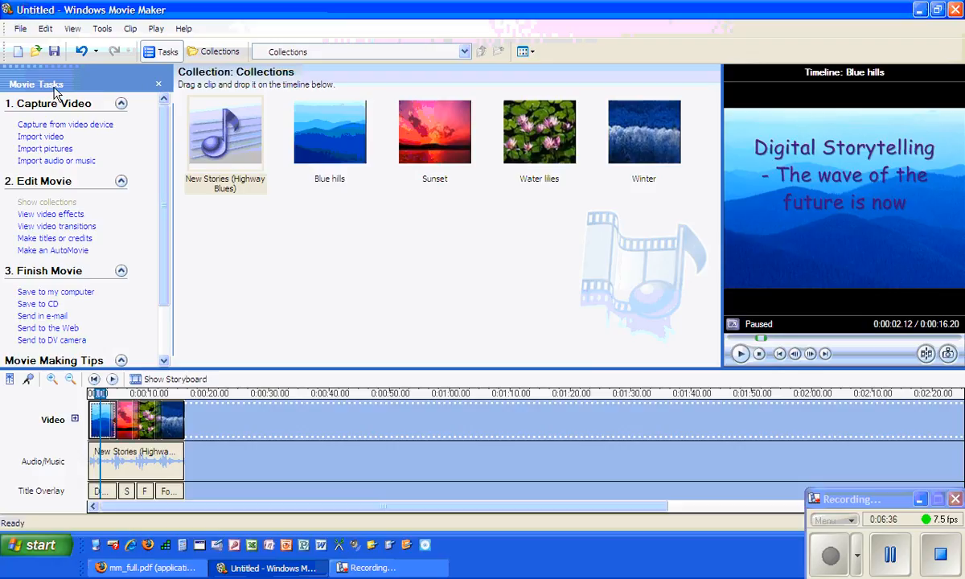
pyautogui.moveTo(96, 415)
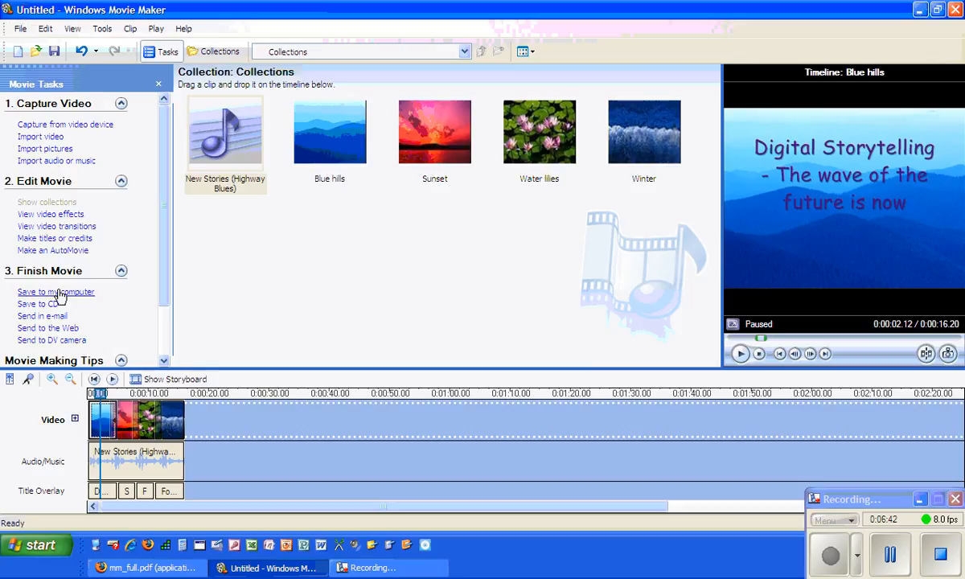
pyautogui.moveTo(64, 304)
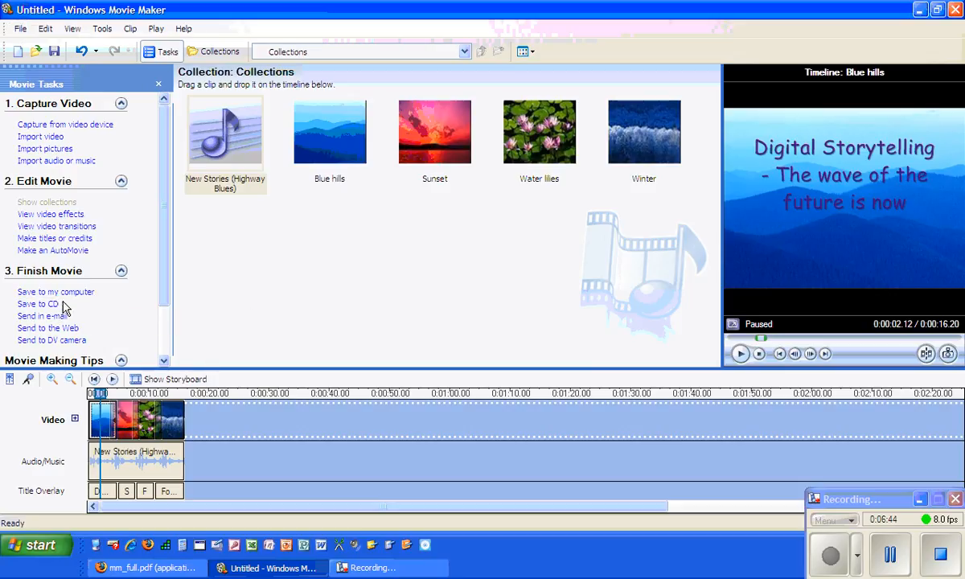
pyautogui.moveTo(40, 315)
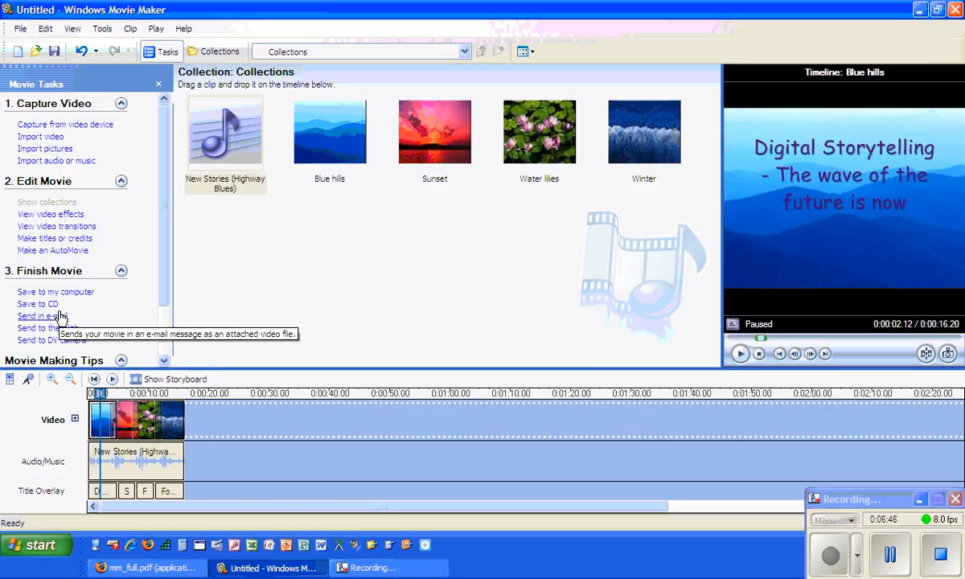
pyautogui.moveTo(77, 341)
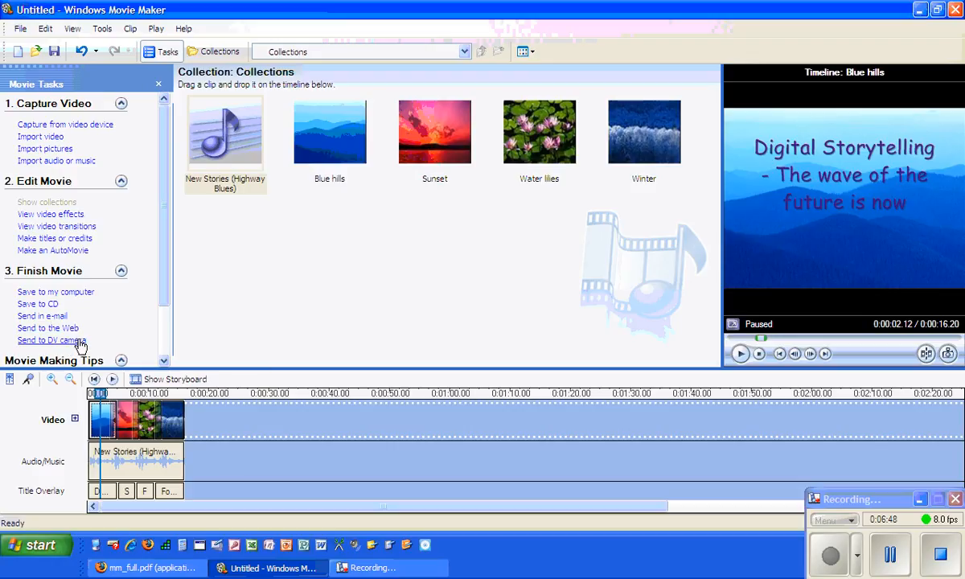
pyautogui.moveTo(55, 291)
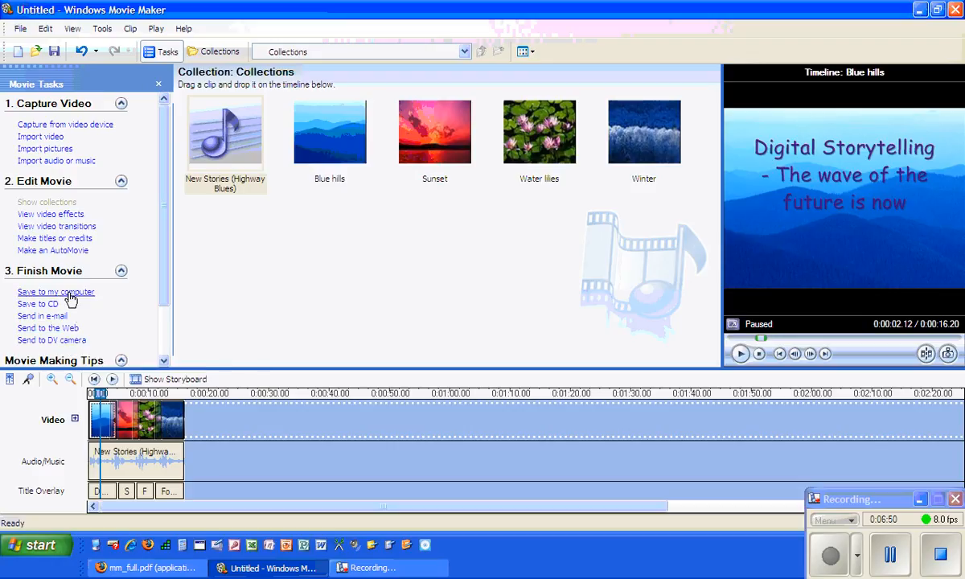
# - Choose 'Save to my computer' under Finish Movie to launch the Save Movie Wizard
pyautogui.click(55, 293)
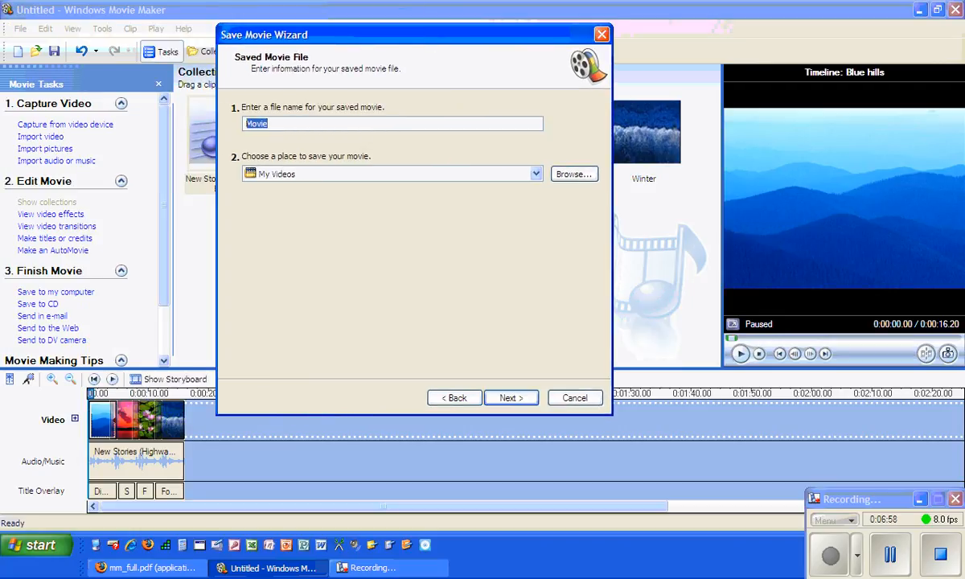
# - Name the movie Sample Movie, set Desktop as the save location and continue to quality settings
pyautogui.write('Sample Movi')
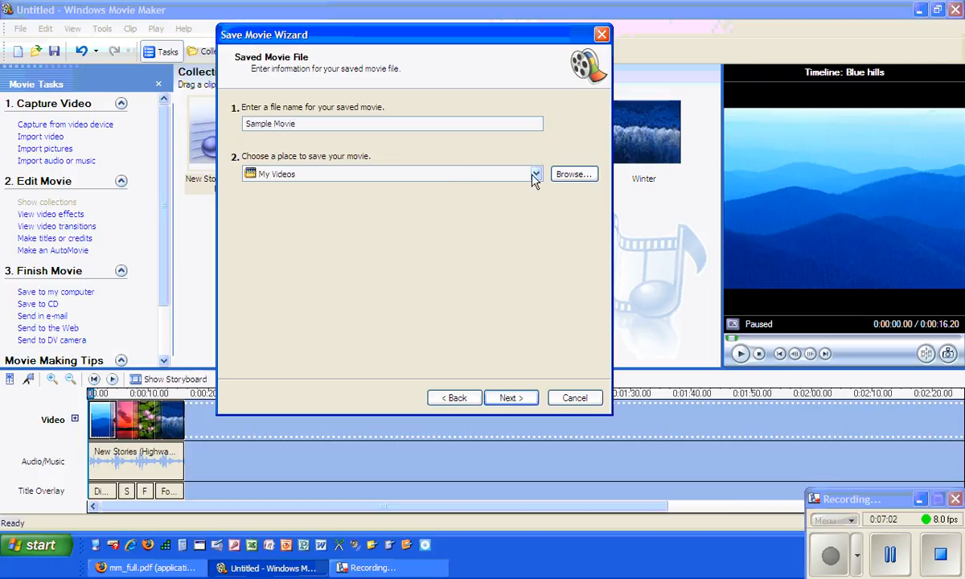
pyautogui.click(573, 173)
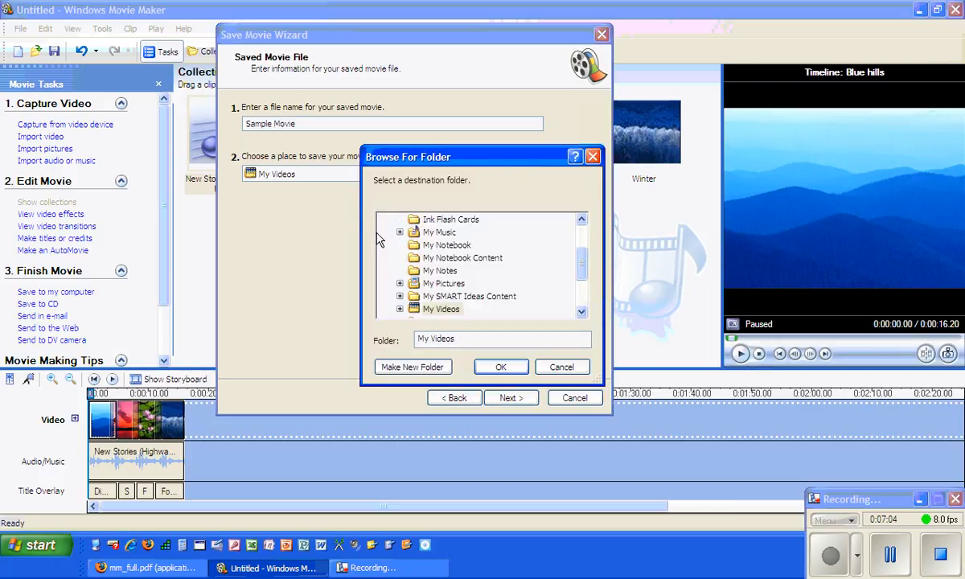
pyautogui.scroll(3)
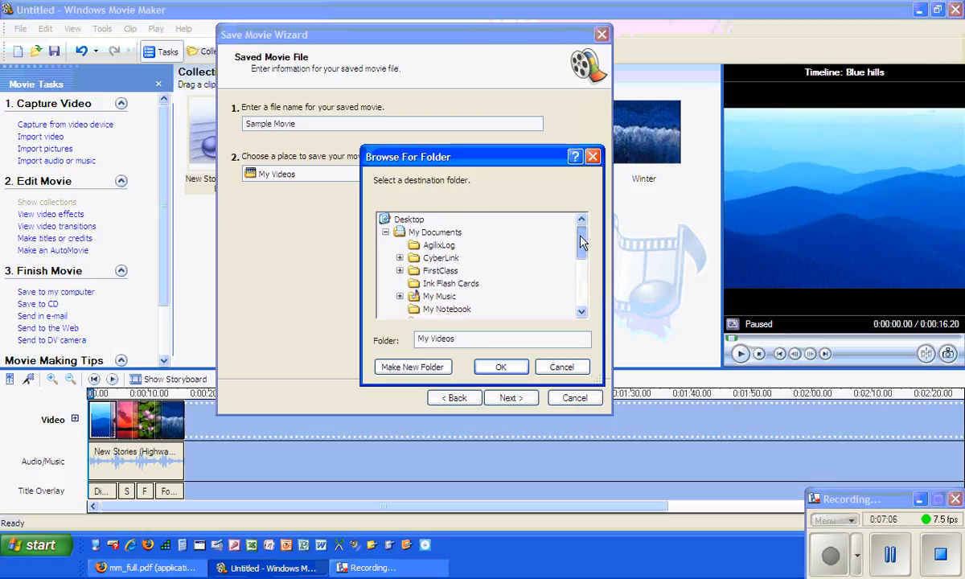
pyautogui.click(408, 218)
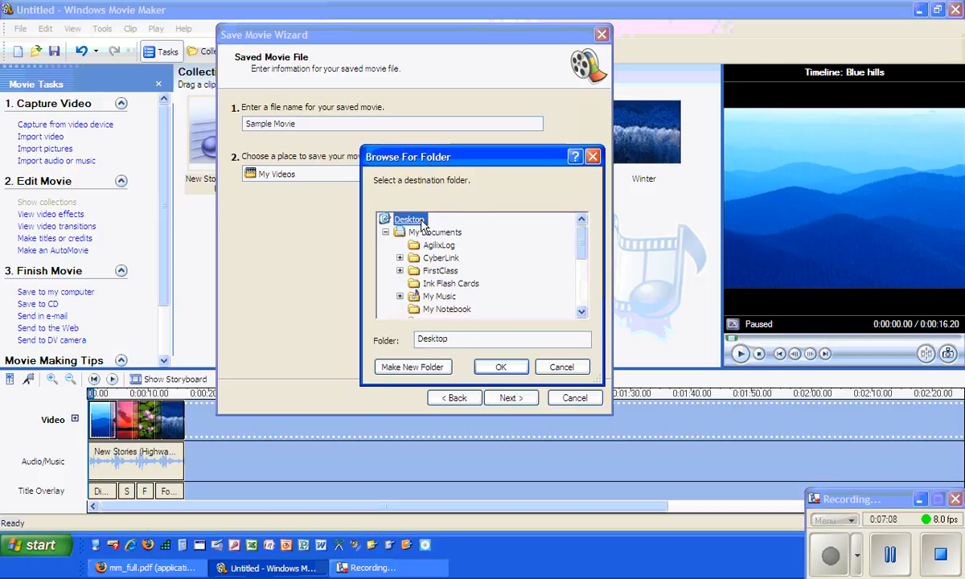
pyautogui.click(500, 367)
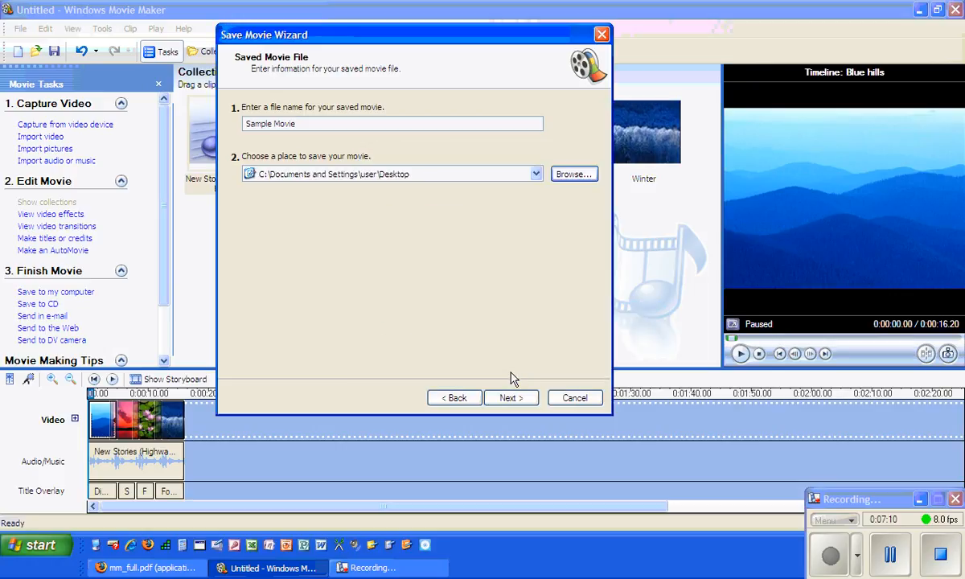
pyautogui.click(511, 397)
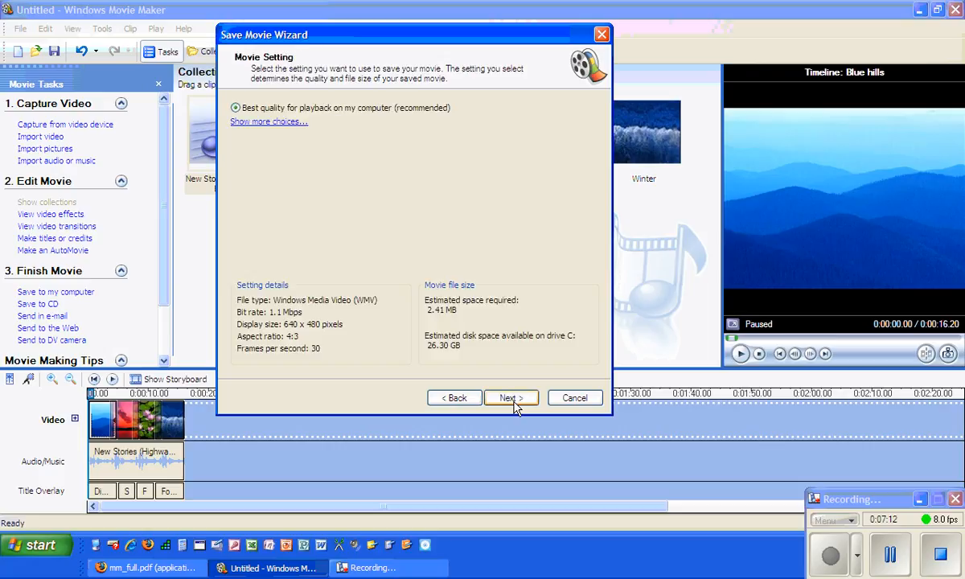
pyautogui.moveTo(394, 113)
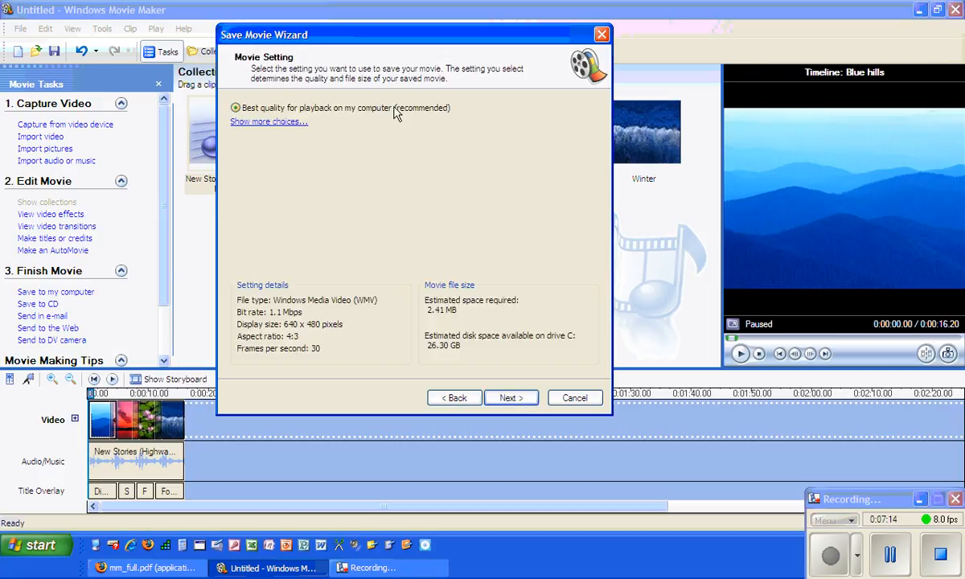
pyautogui.moveTo(418, 225)
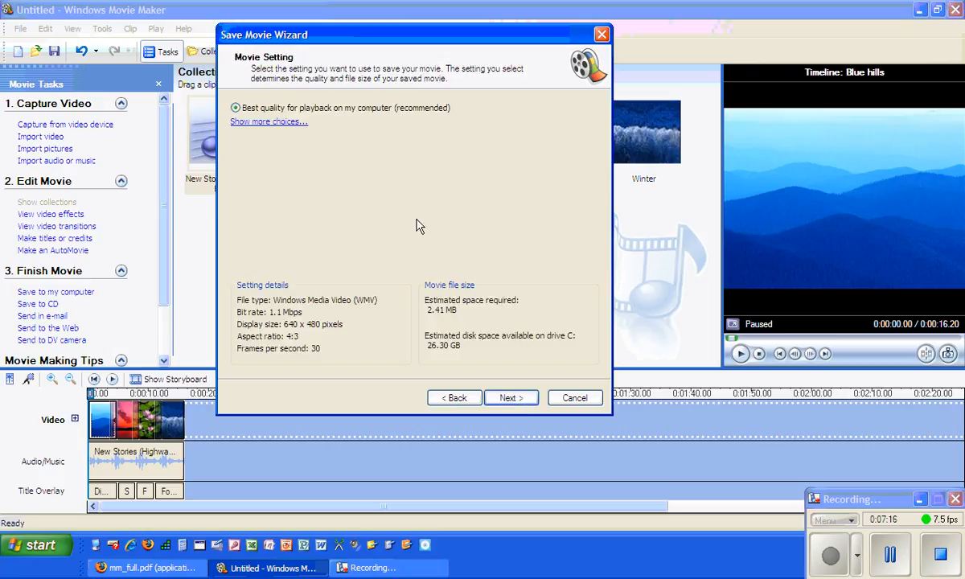
pyautogui.moveTo(293, 140)
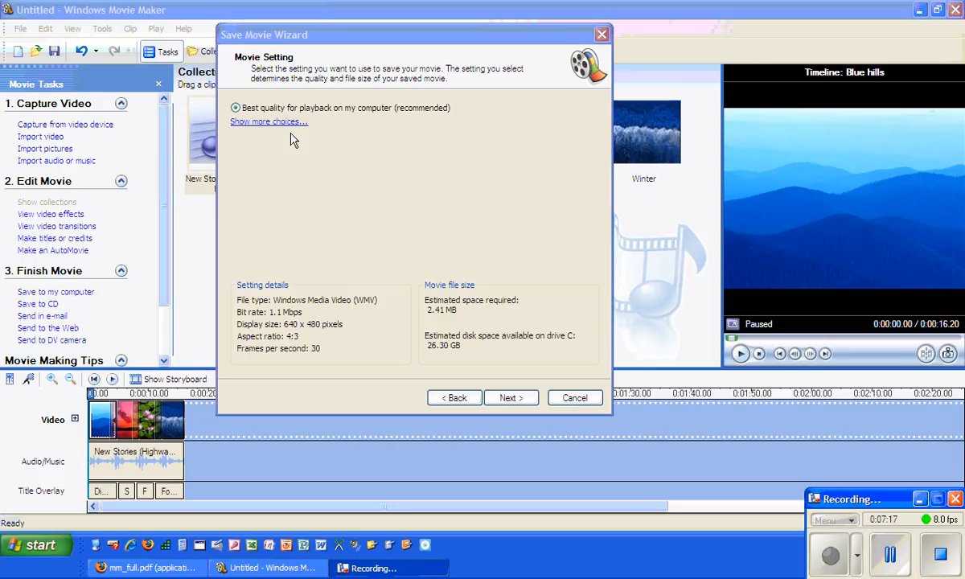
pyautogui.moveTo(275, 128)
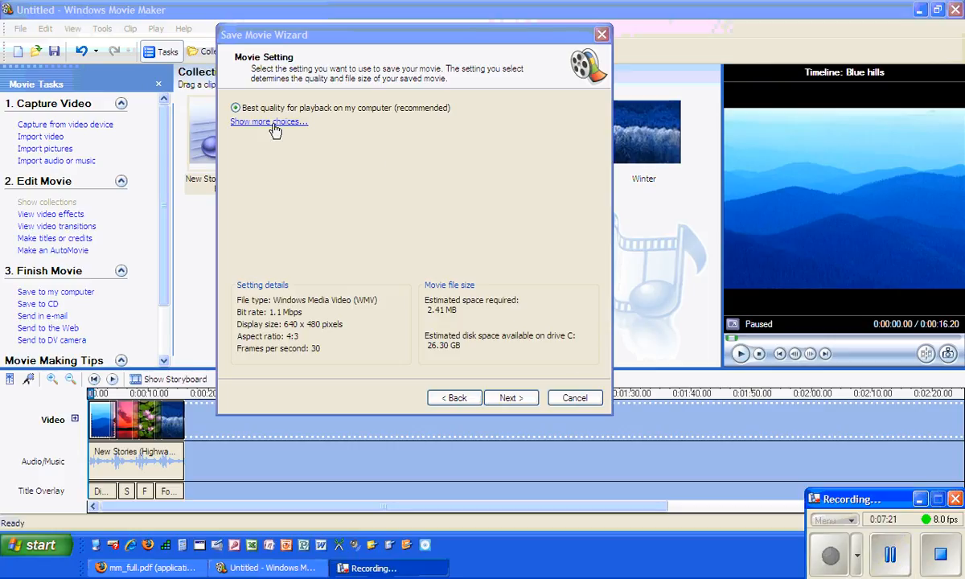
# - Glance at the extra quality choices, keep Best quality for playback on my computer and save
pyautogui.click(269, 123)
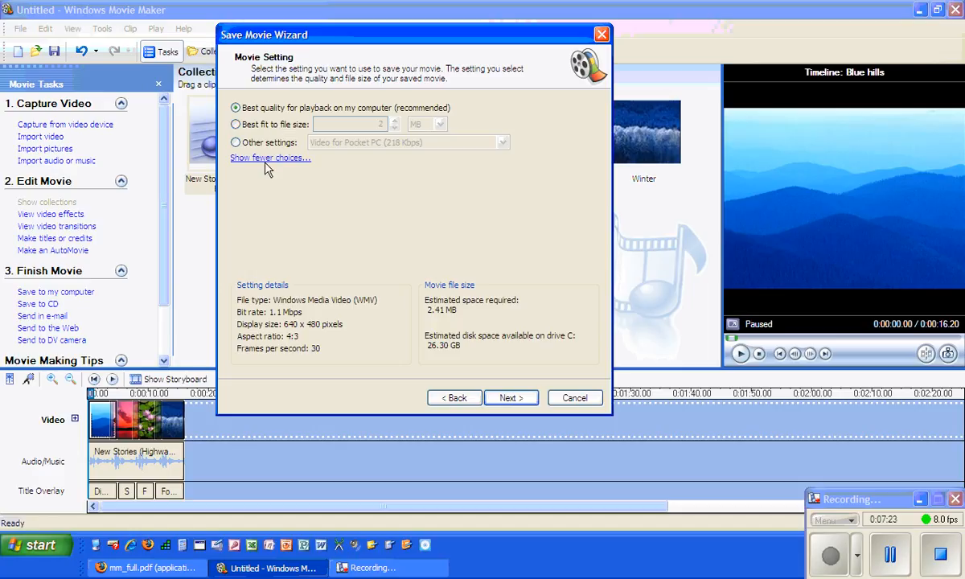
pyautogui.click(270, 157)
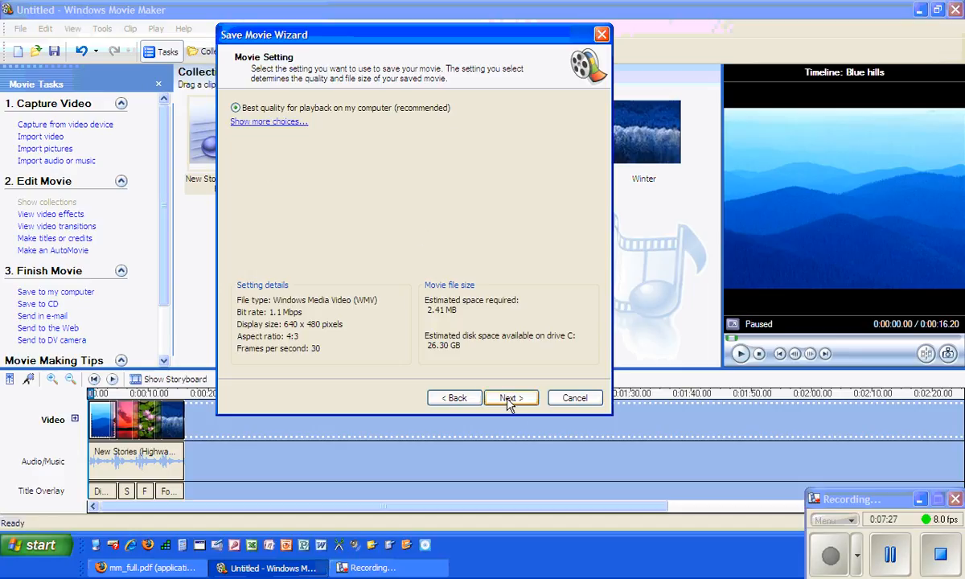
pyautogui.click(510, 397)
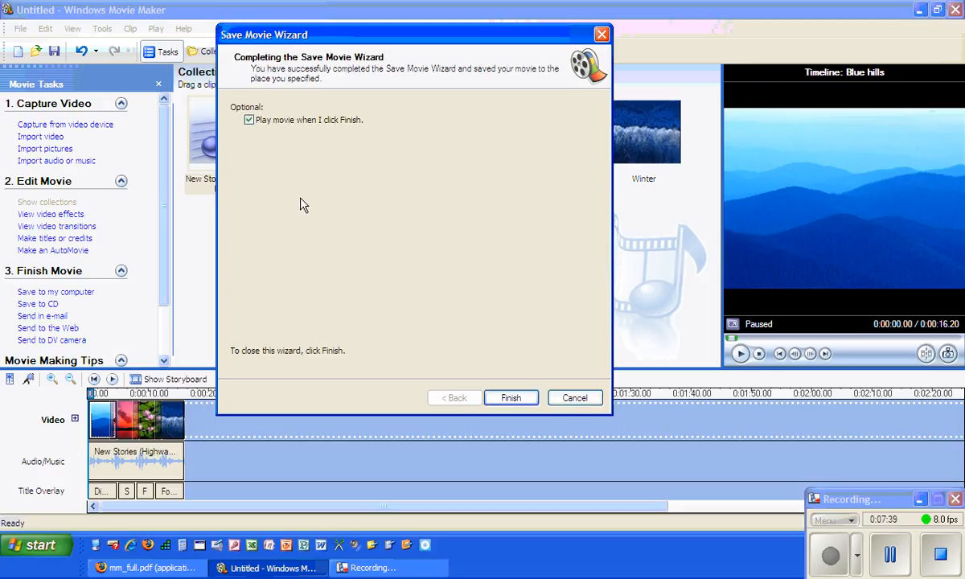
pyautogui.moveTo(512, 397)
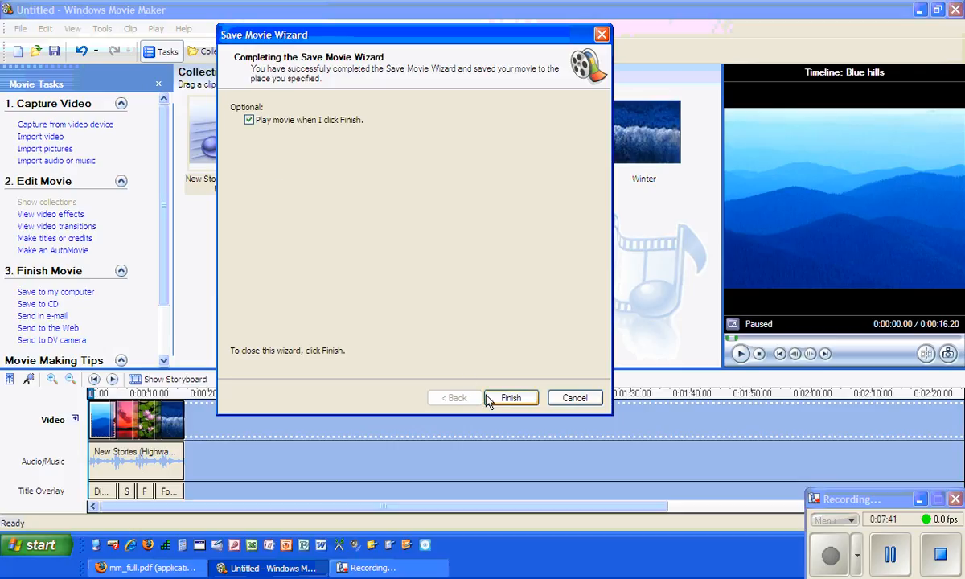
pyautogui.moveTo(306, 156)
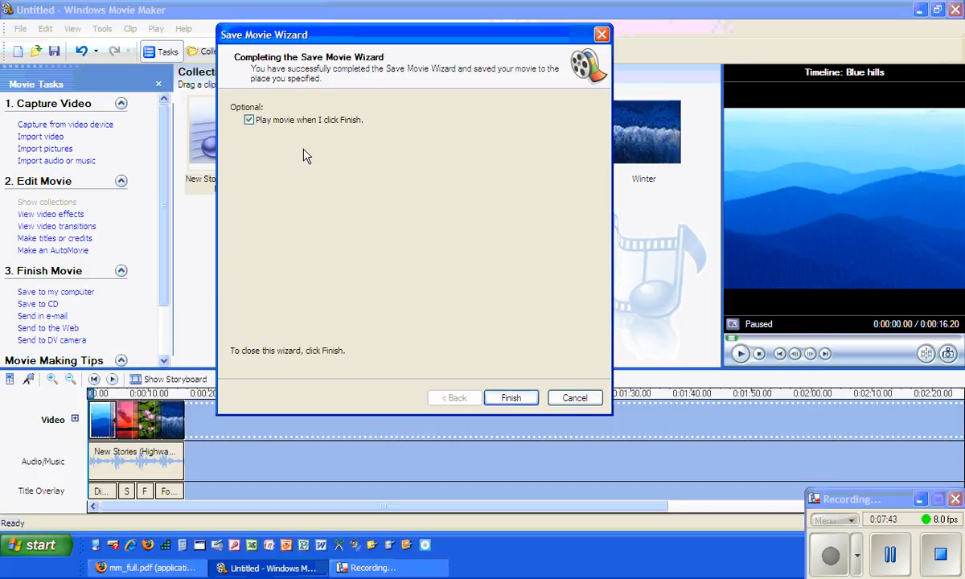
# - Turn off 'Play movie when I click Finish' and finish the wizard
pyautogui.click(248, 119)
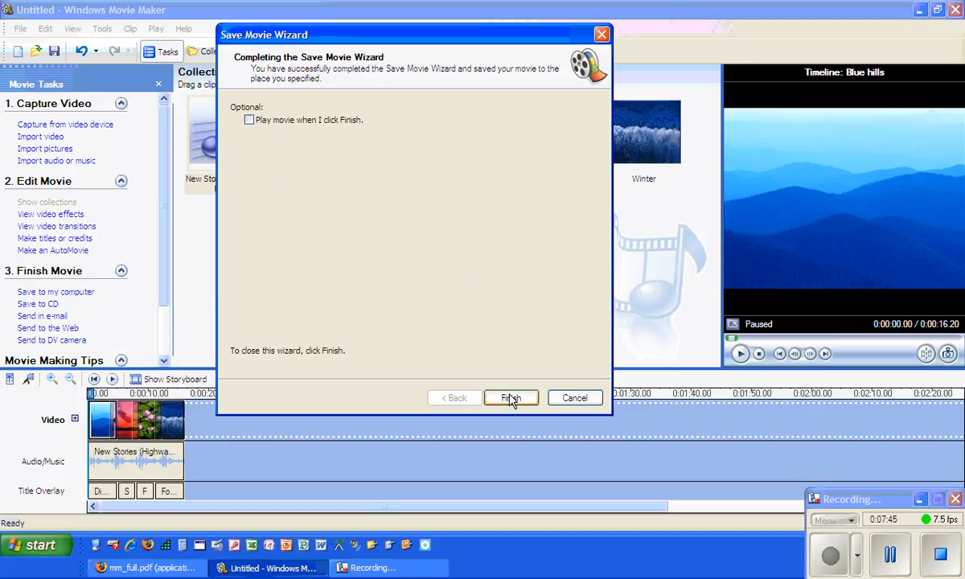
pyautogui.click(511, 397)
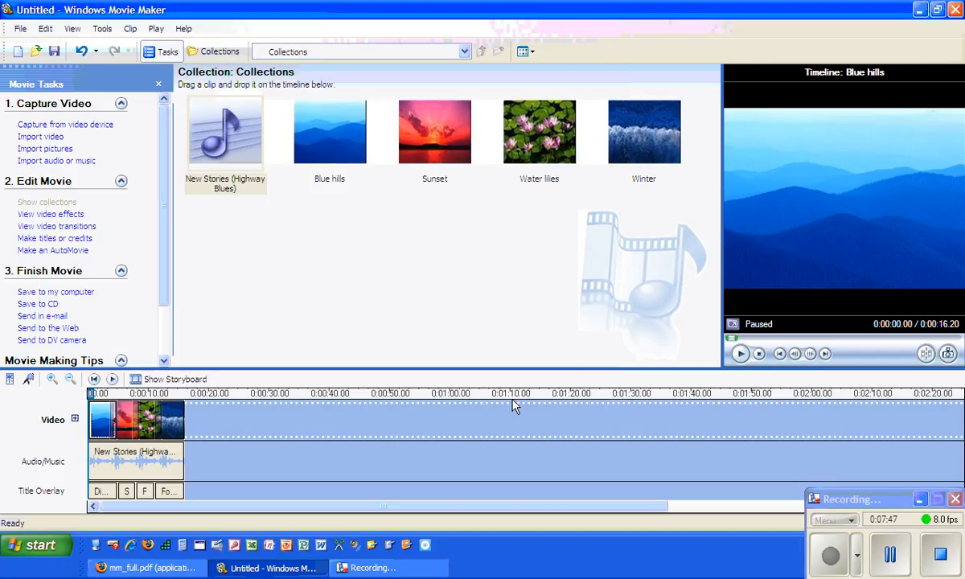